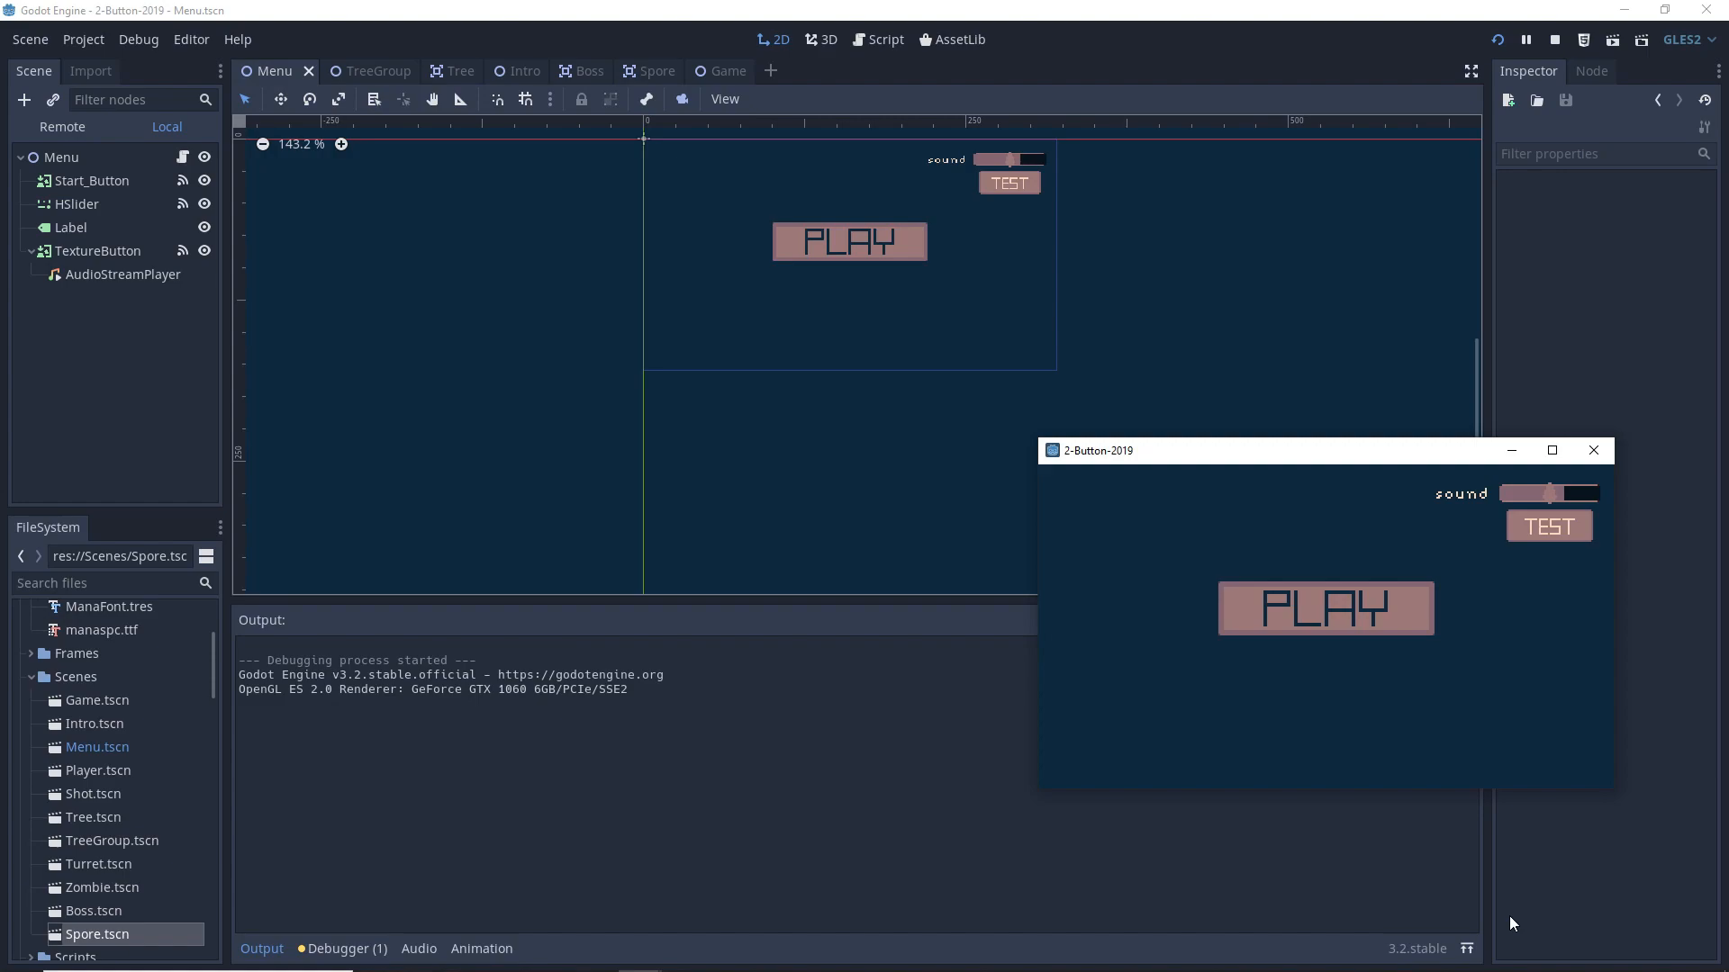
mouse_move(1506, 841)
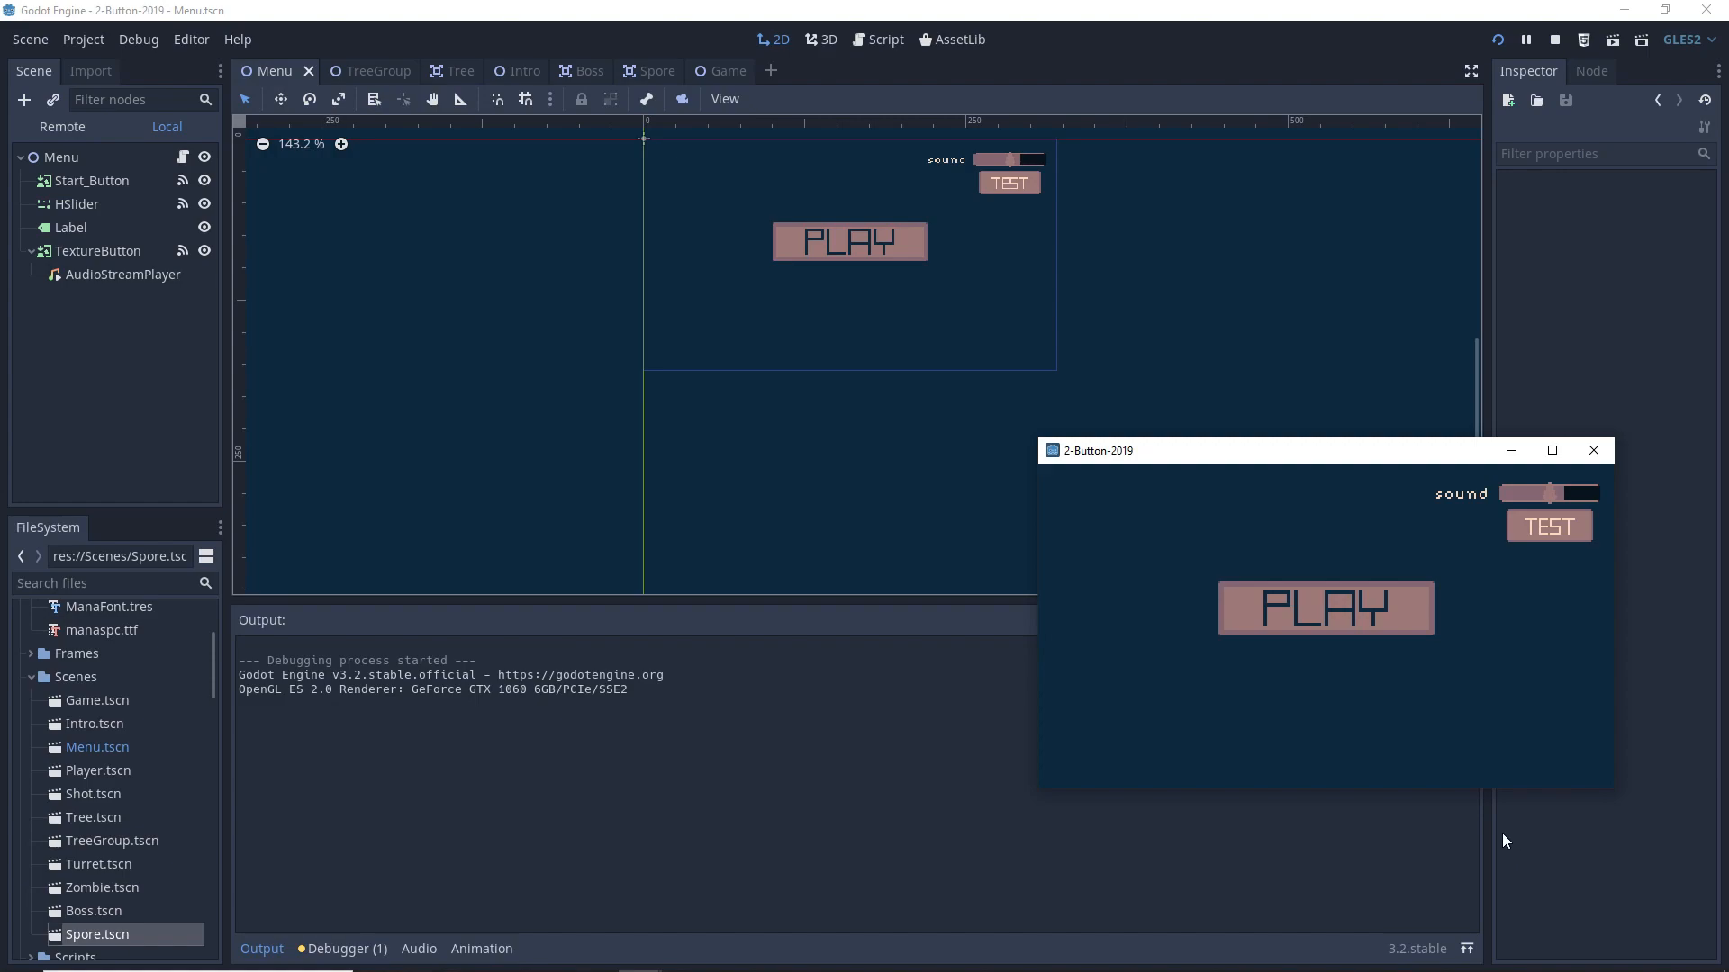
mouse_move(1549, 526)
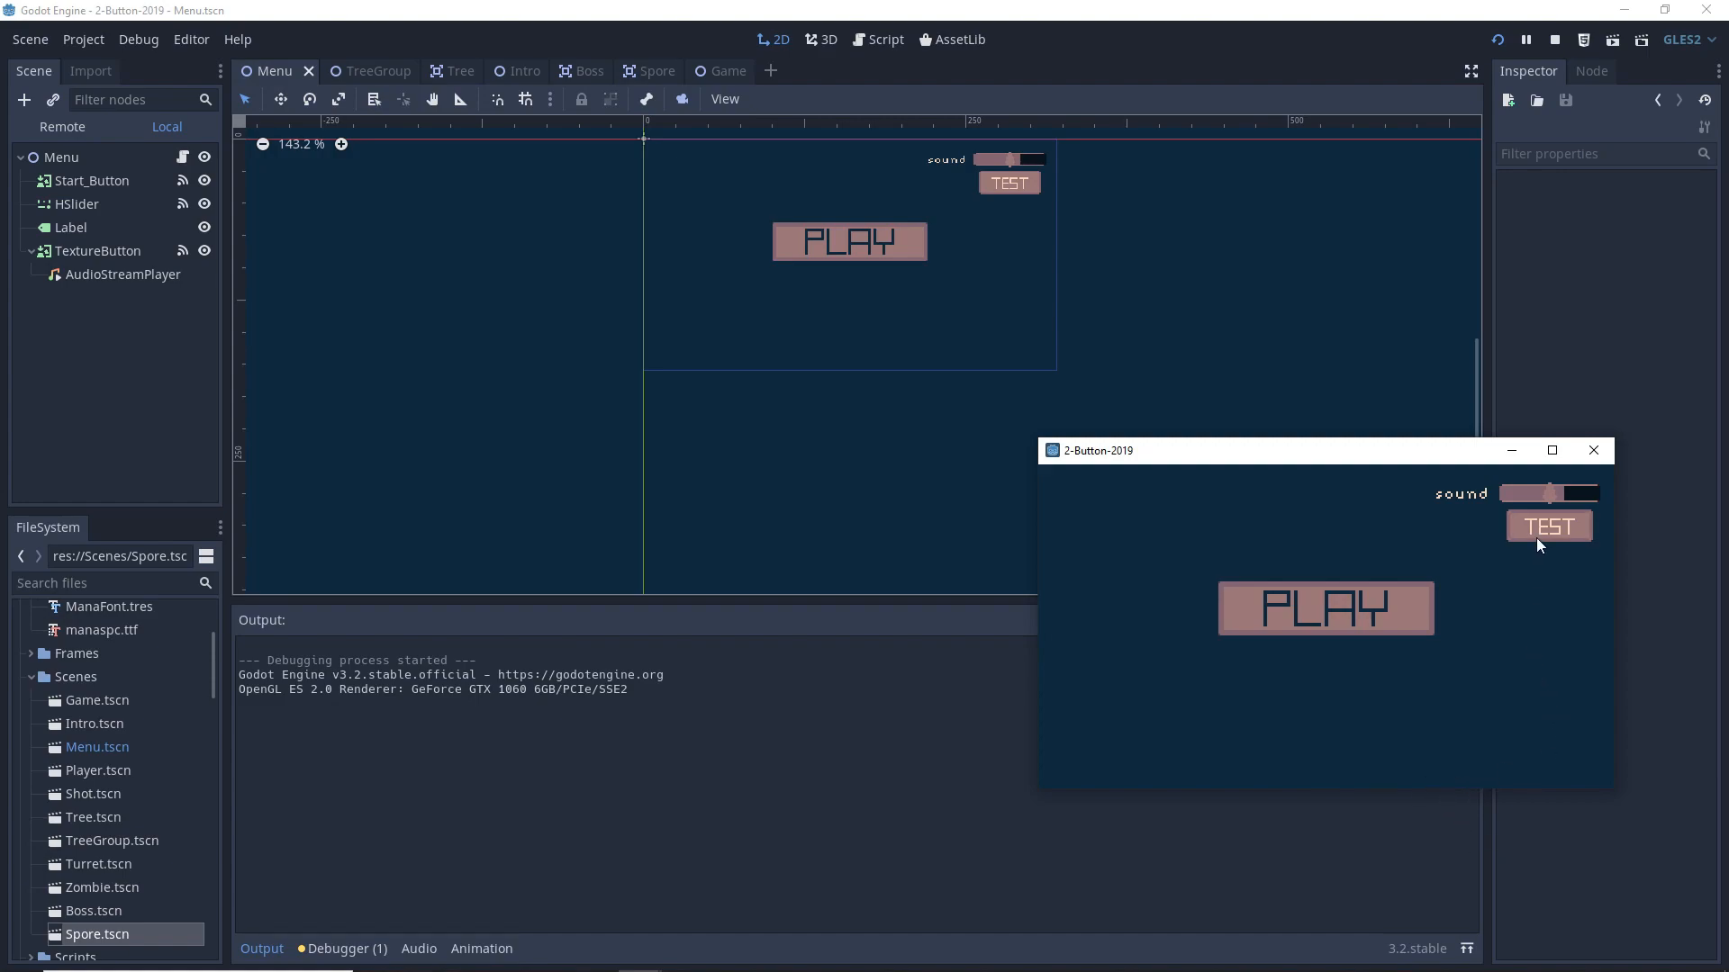
- Drag the sound slider in the running game to test the volume change
drag(1583, 493, 1547, 494)
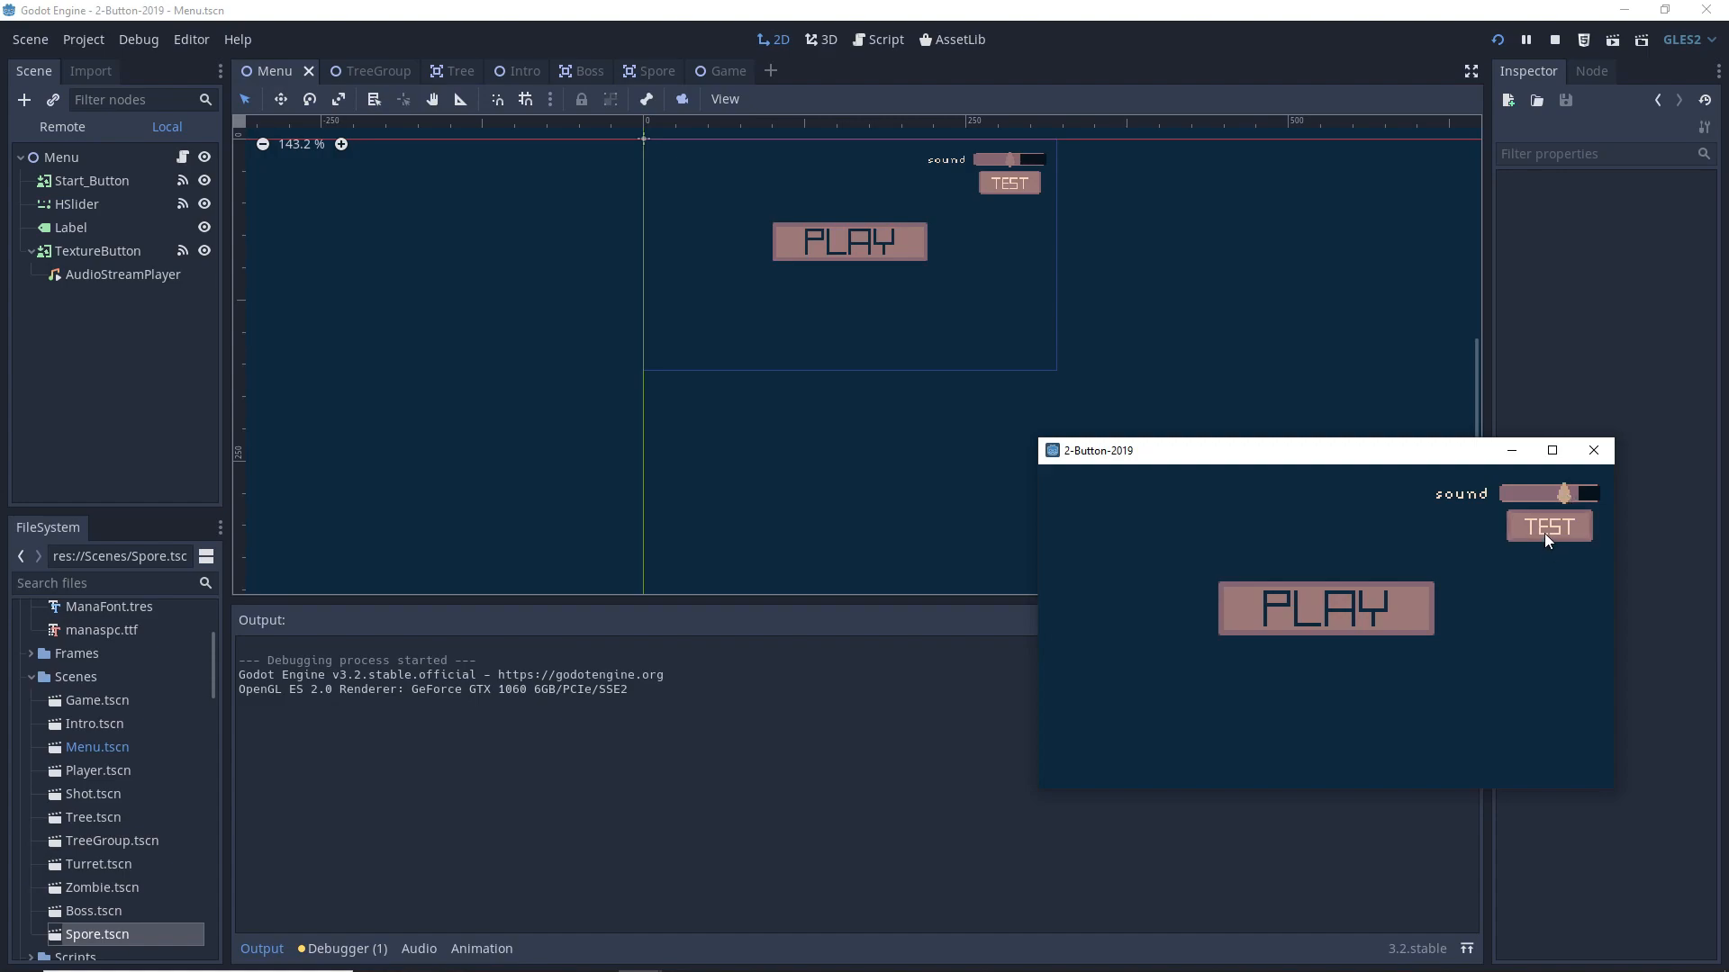
drag(1565, 493, 1527, 494)
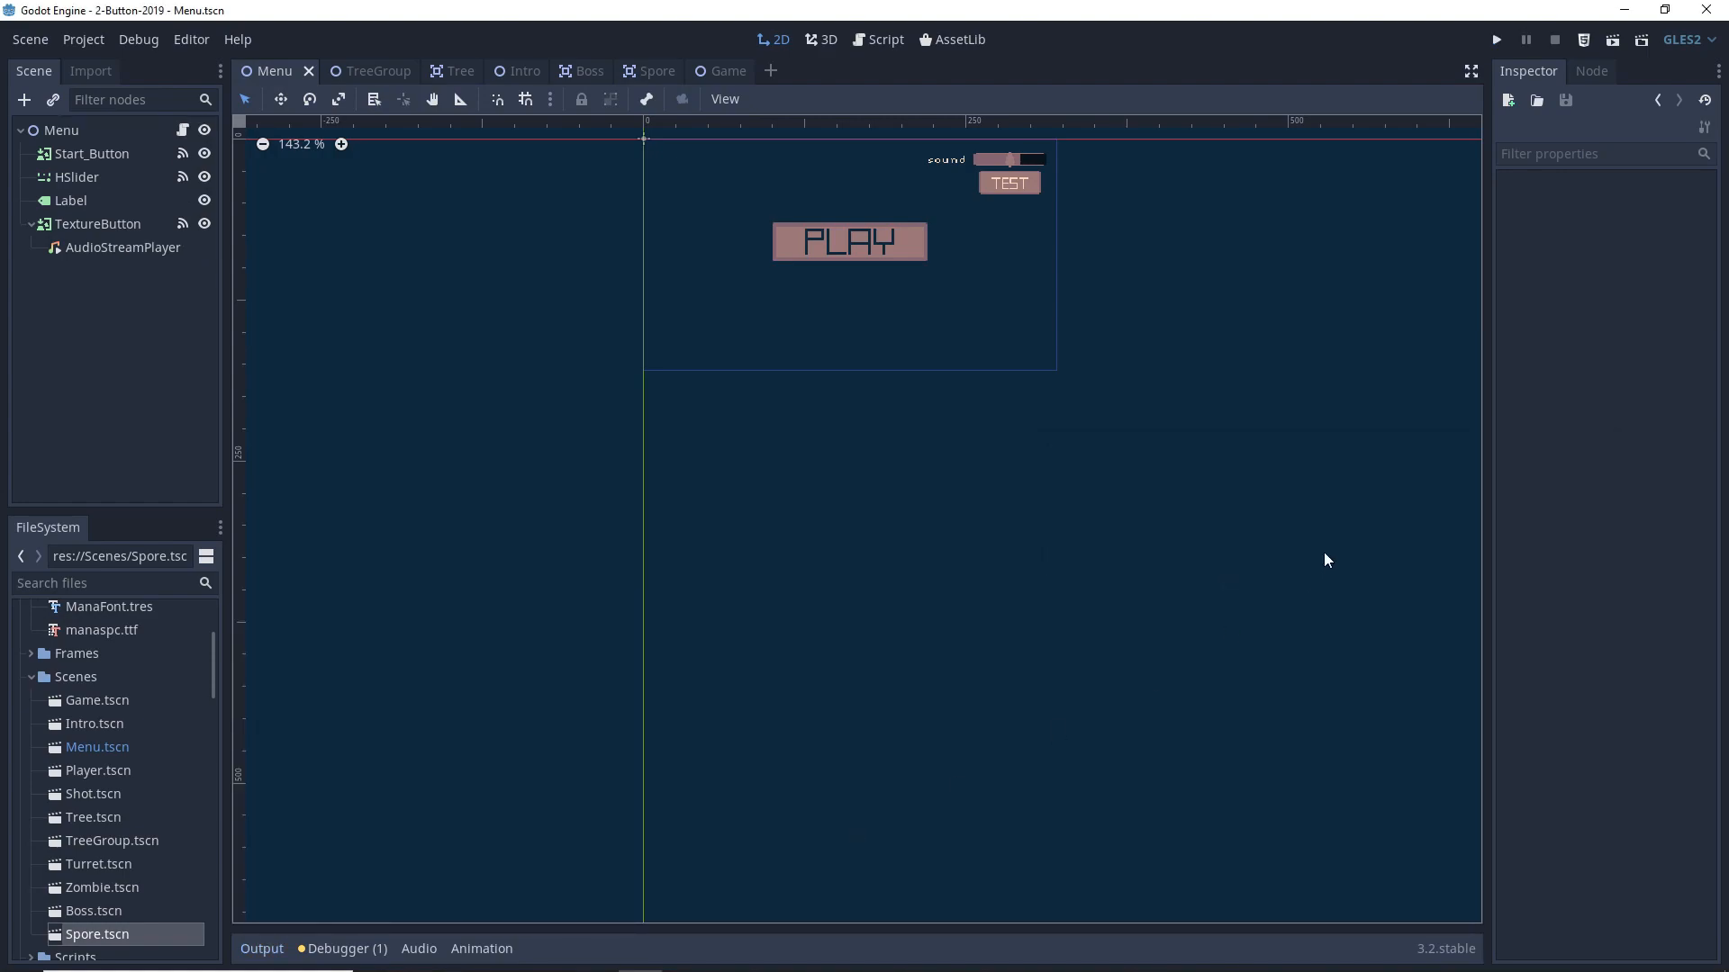
mouse_move(1196, 610)
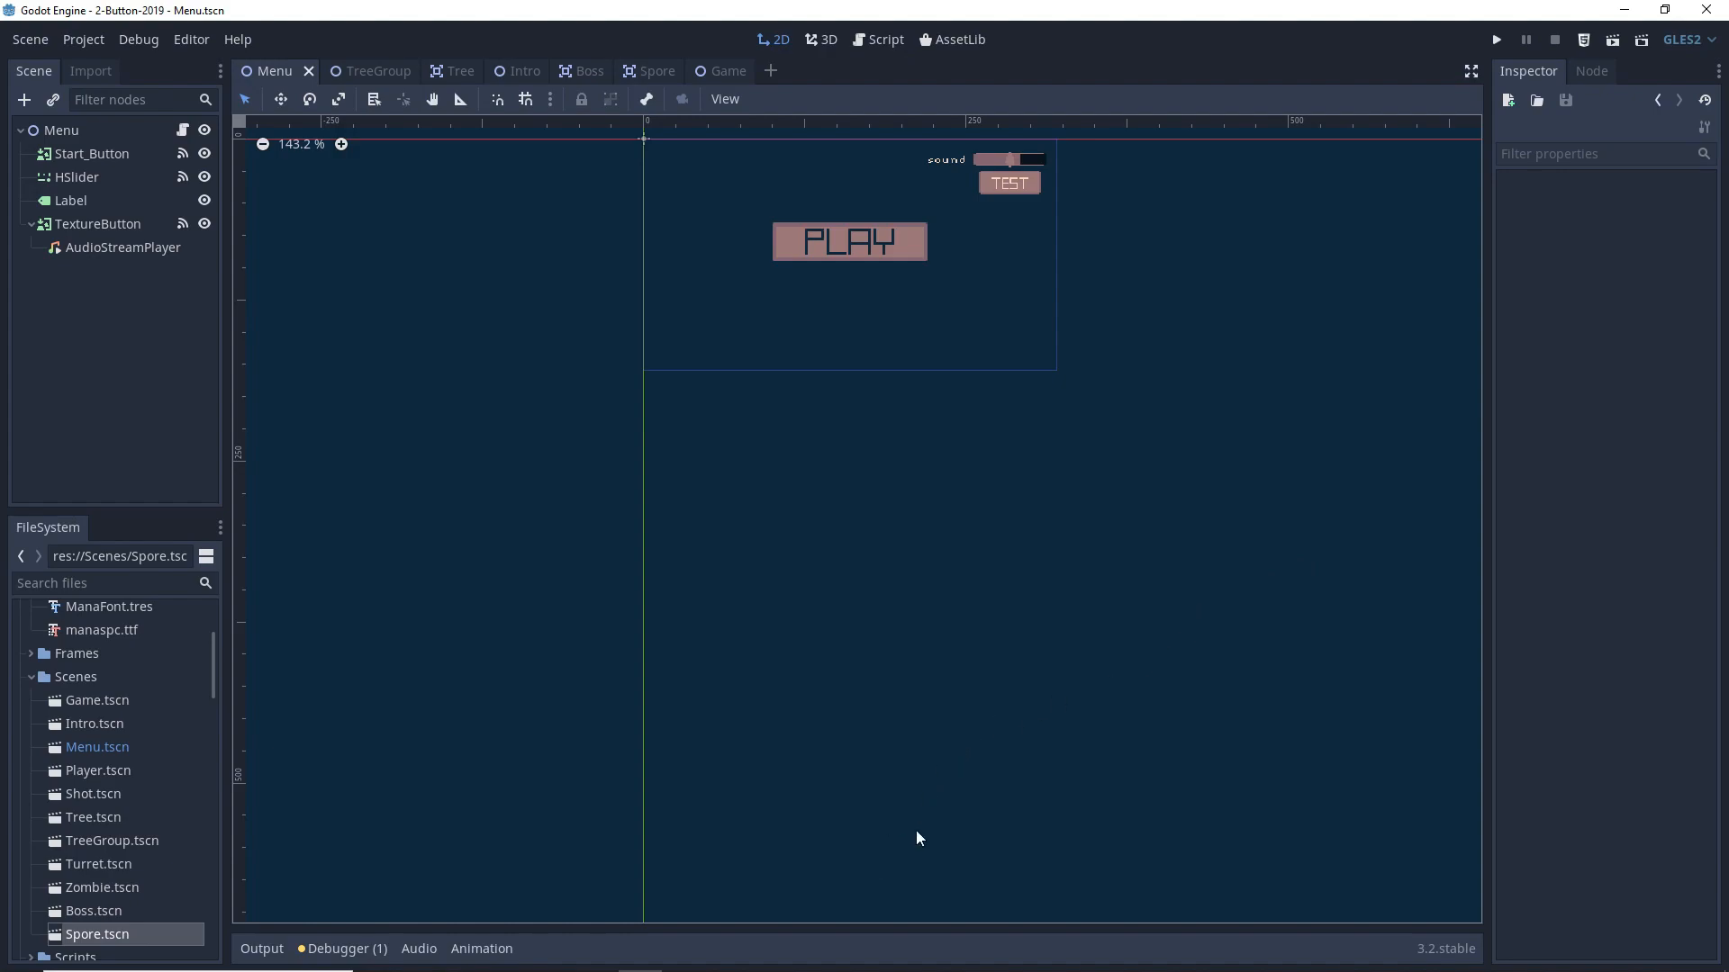
click(418, 949)
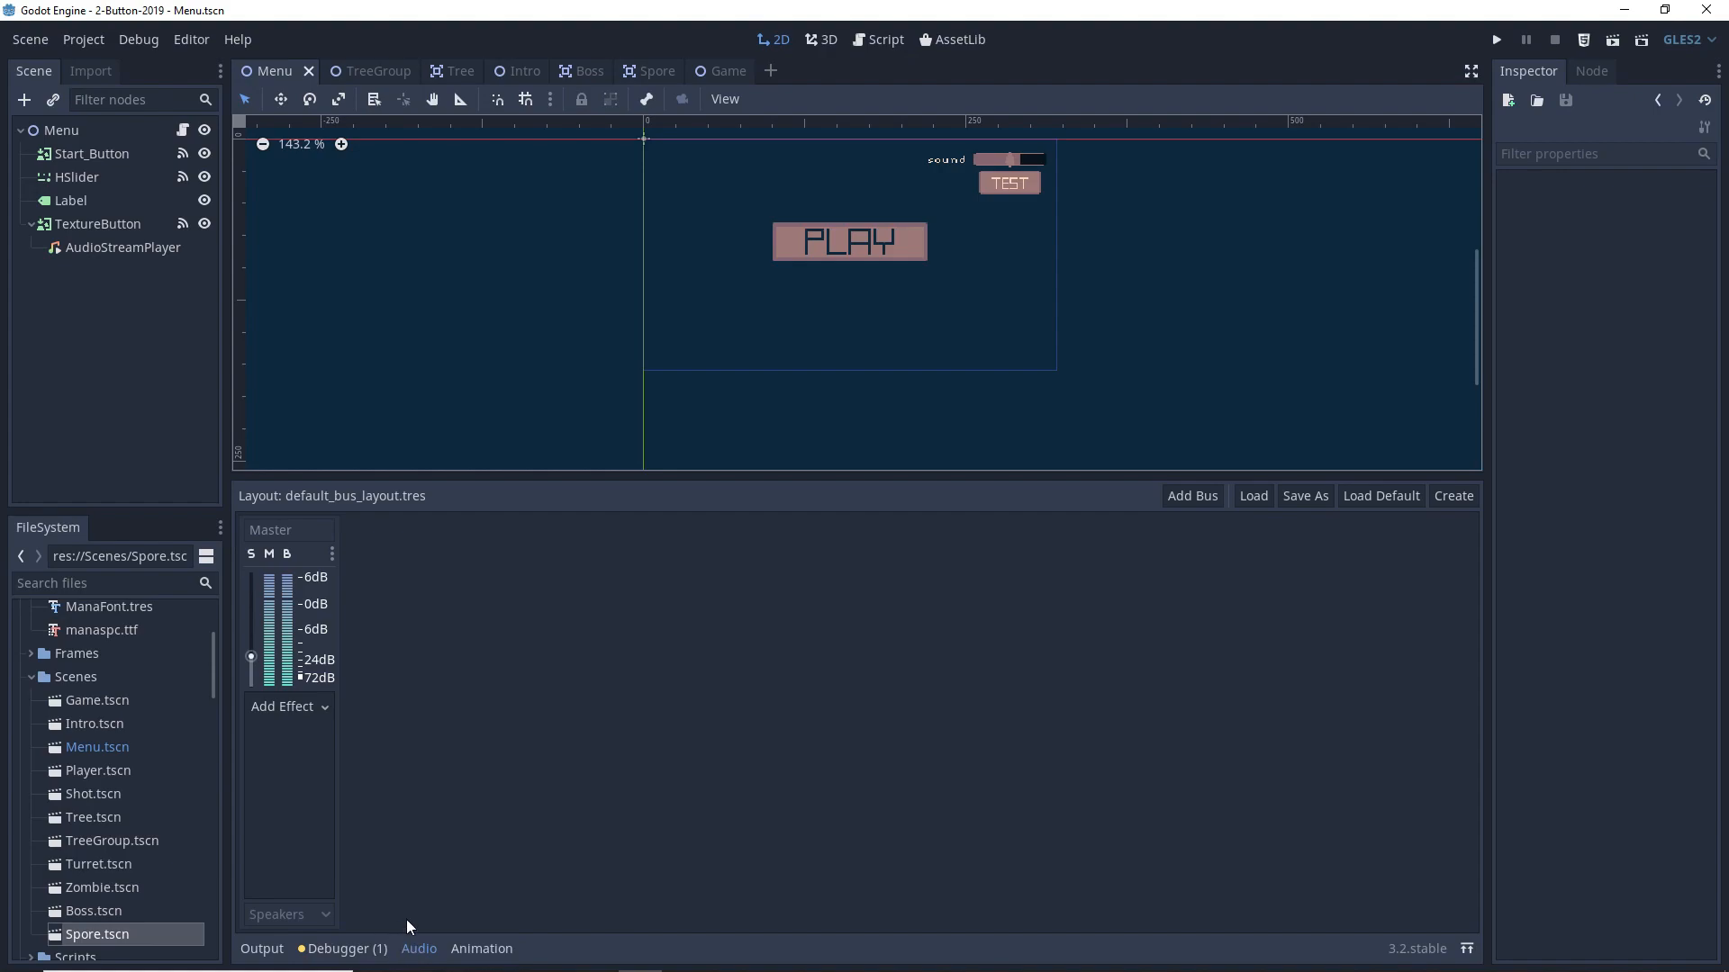
mouse_move(462, 954)
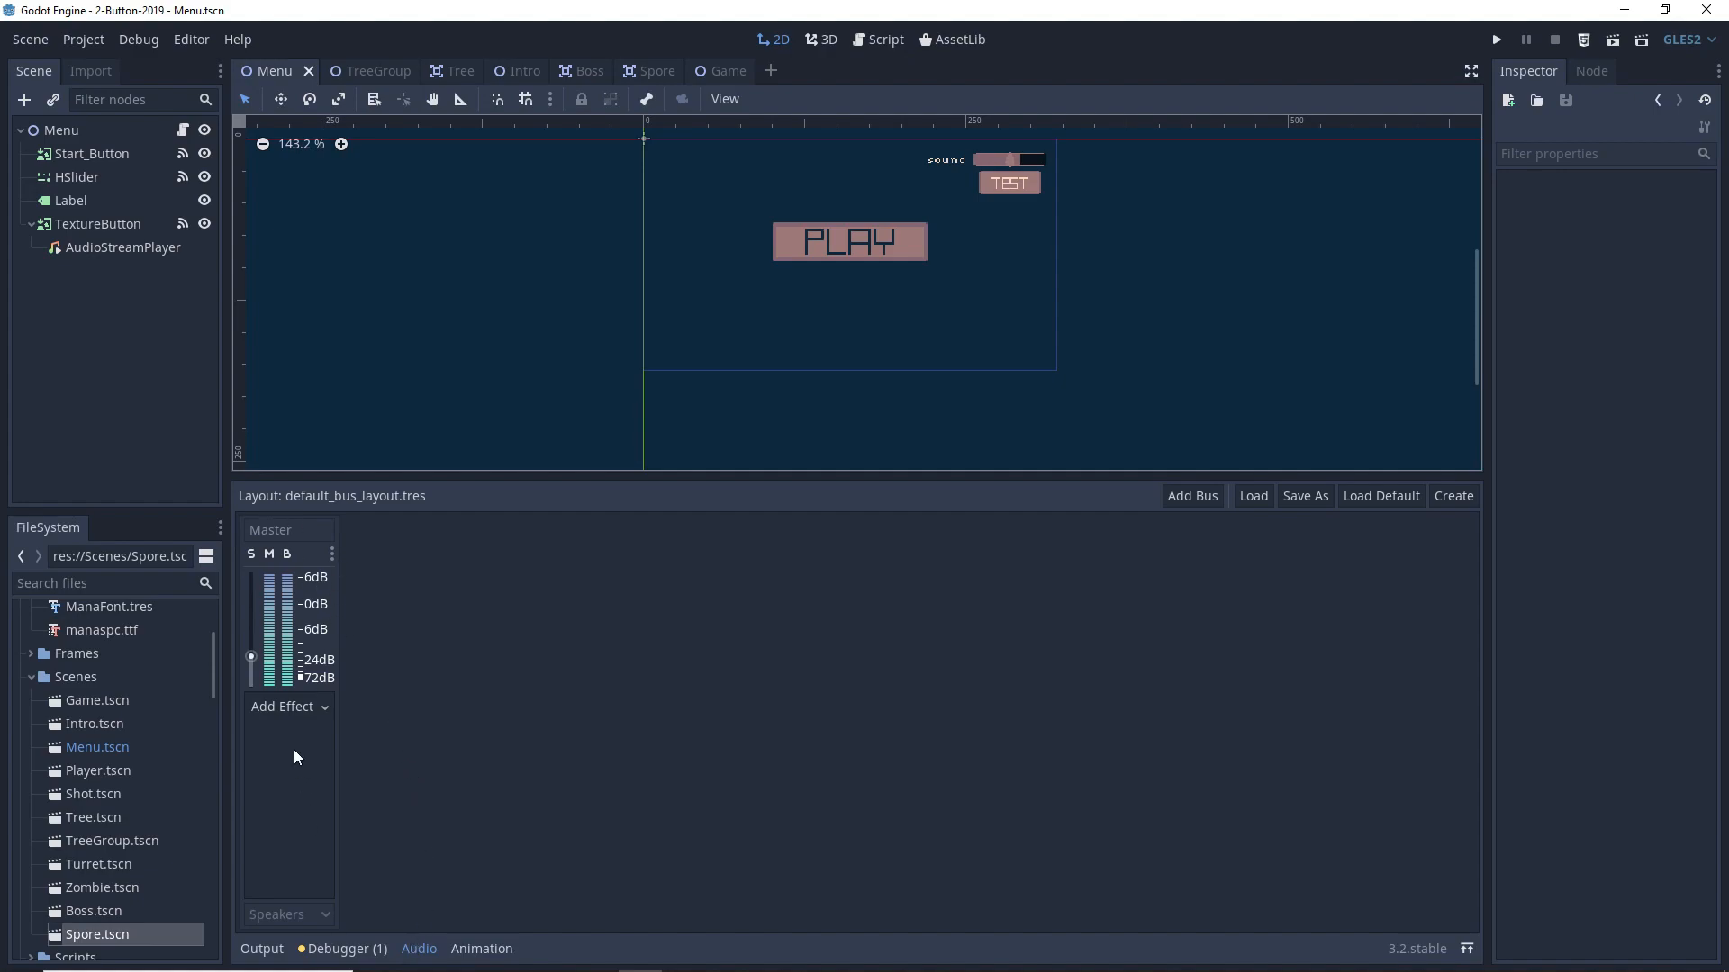
mouse_move(119, 265)
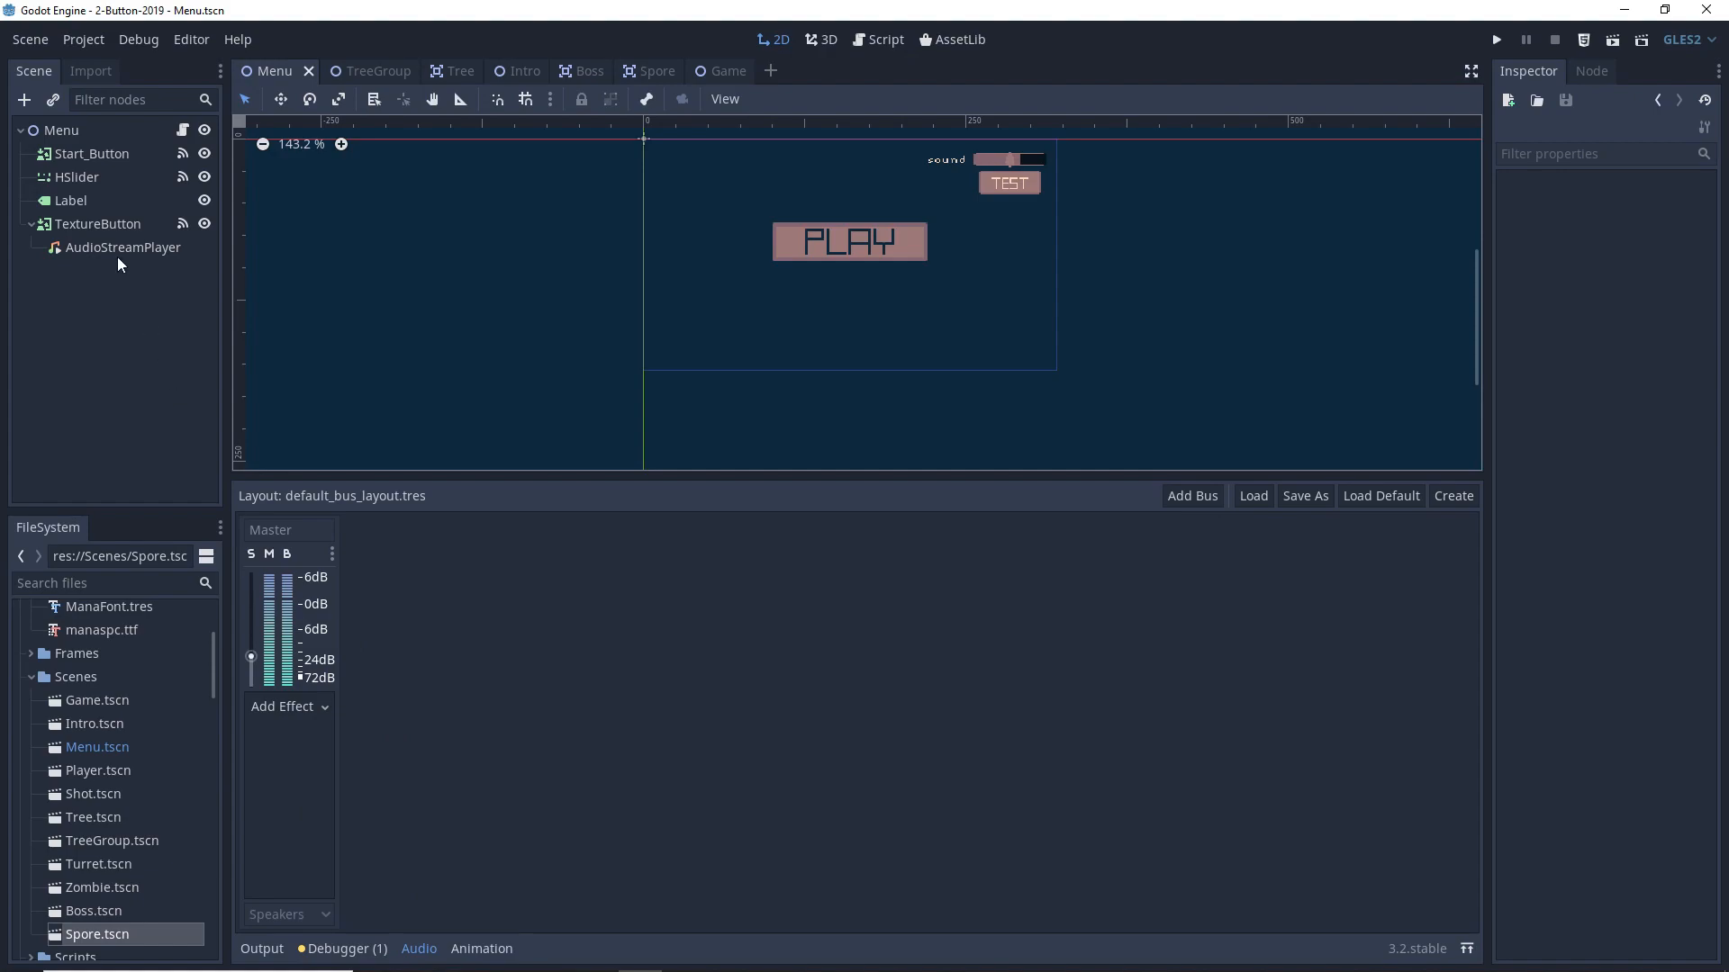
- Select AudioStreamPlayer and confirm its Bus property is Master
click(124, 246)
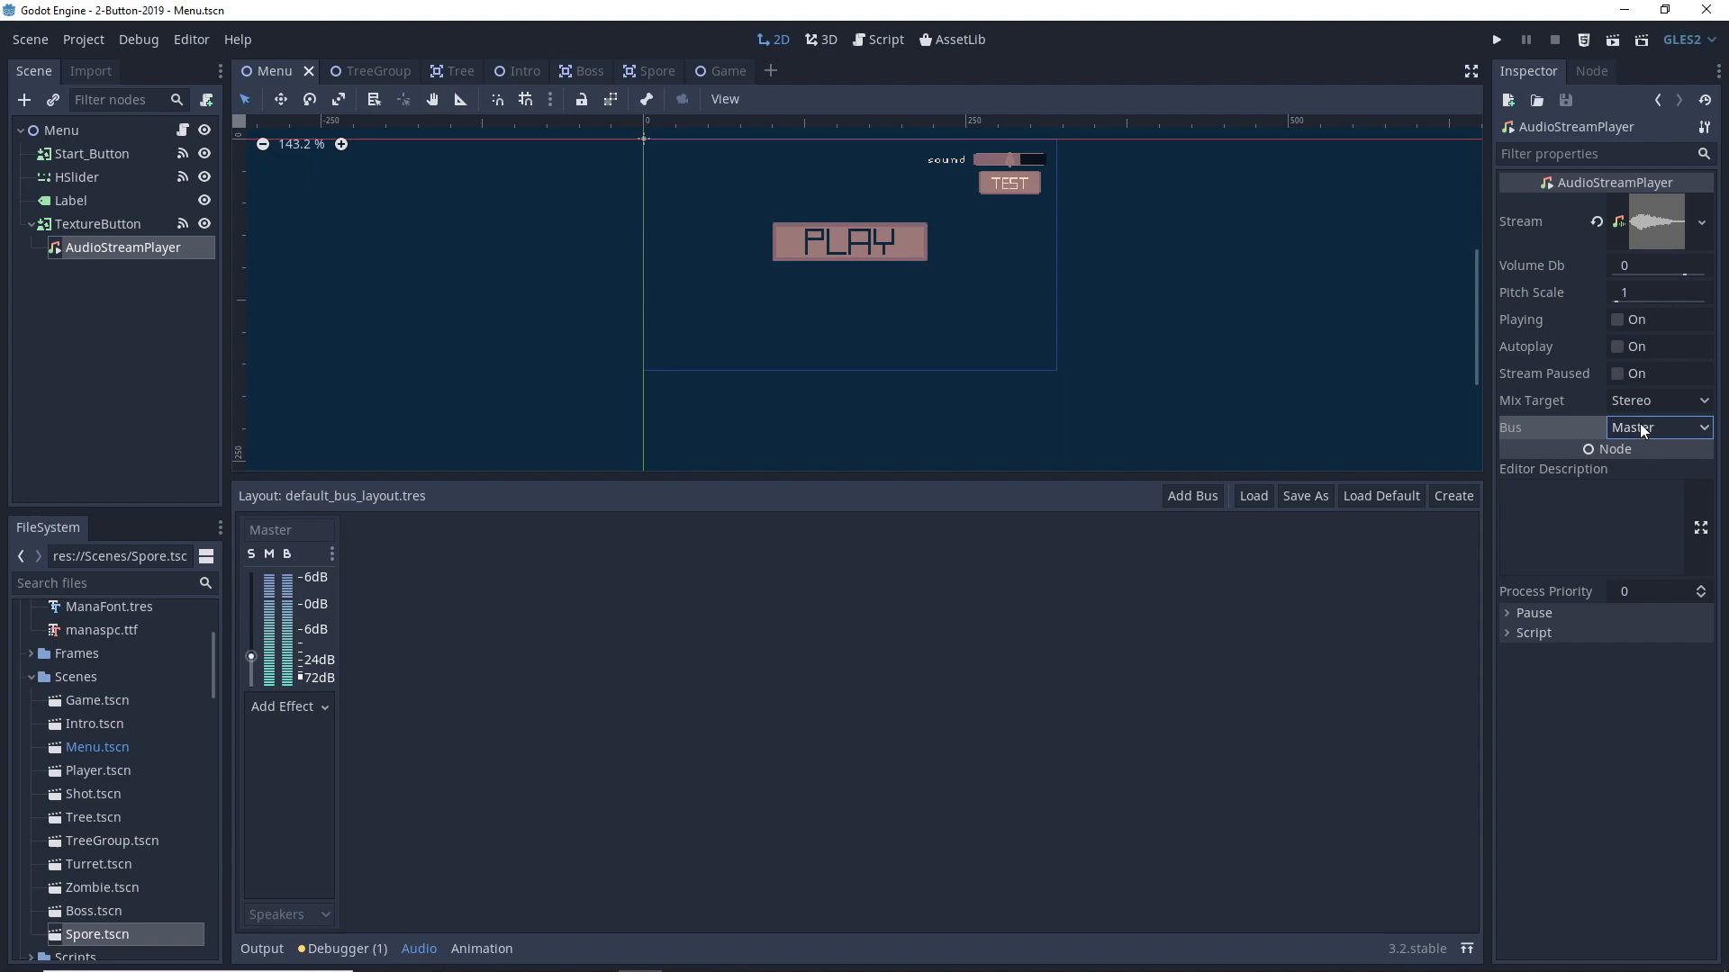
mouse_move(800, 811)
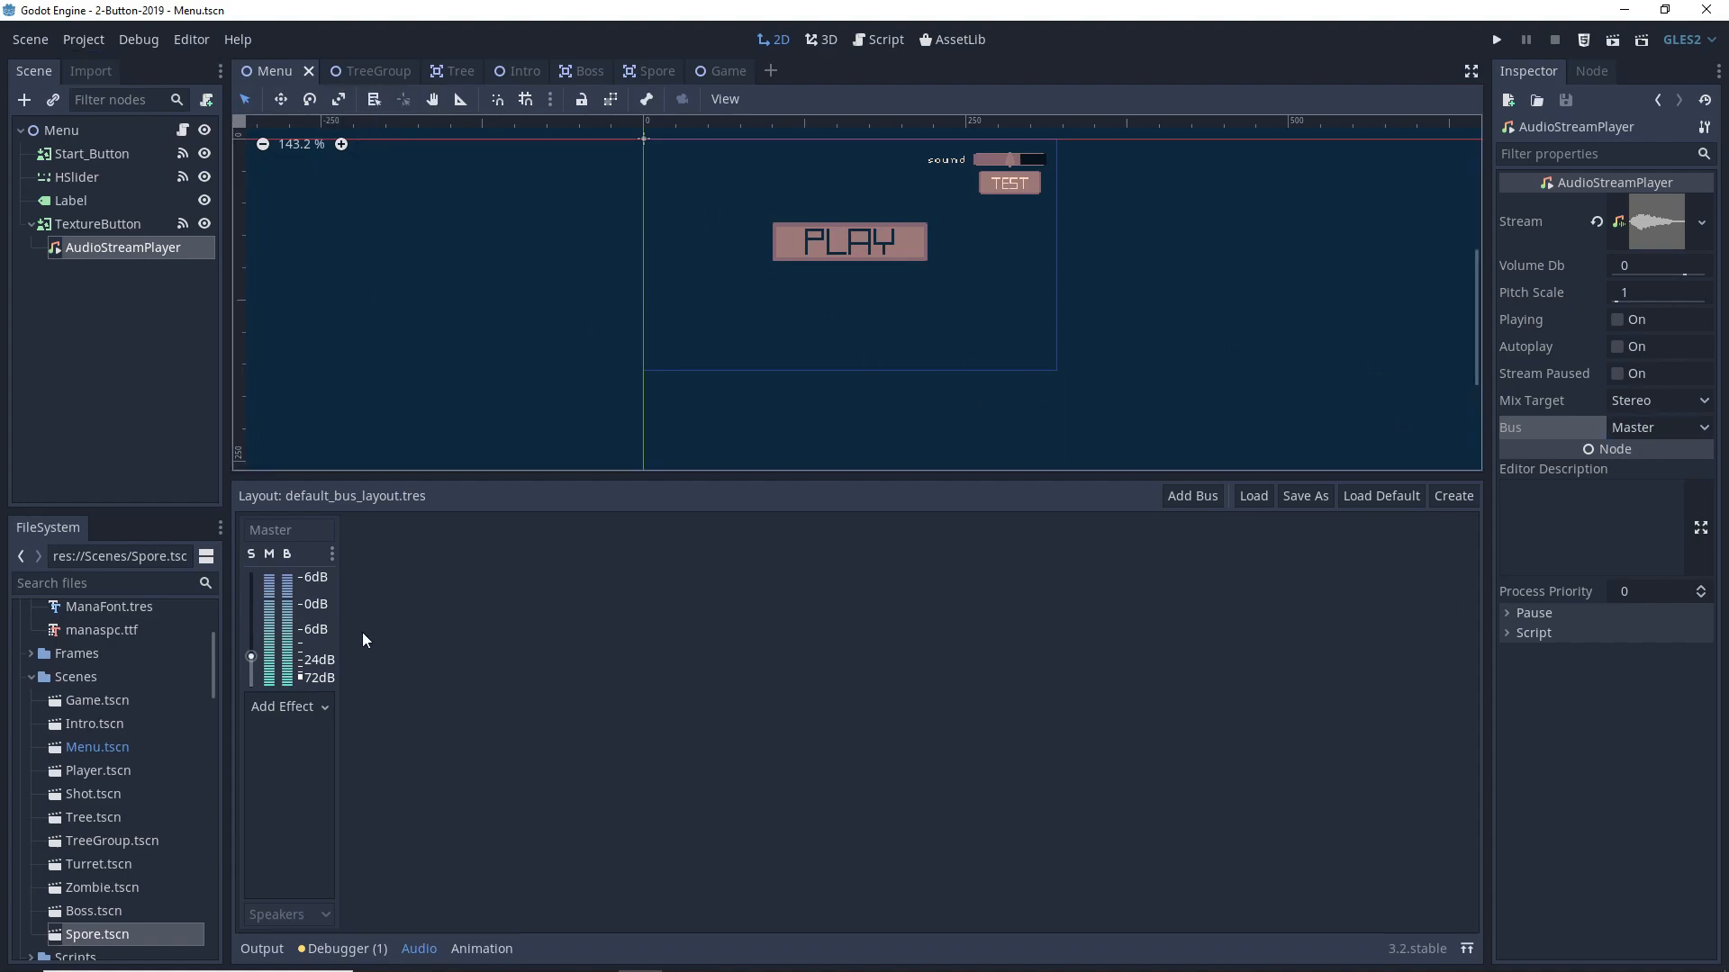
mouse_move(985, 526)
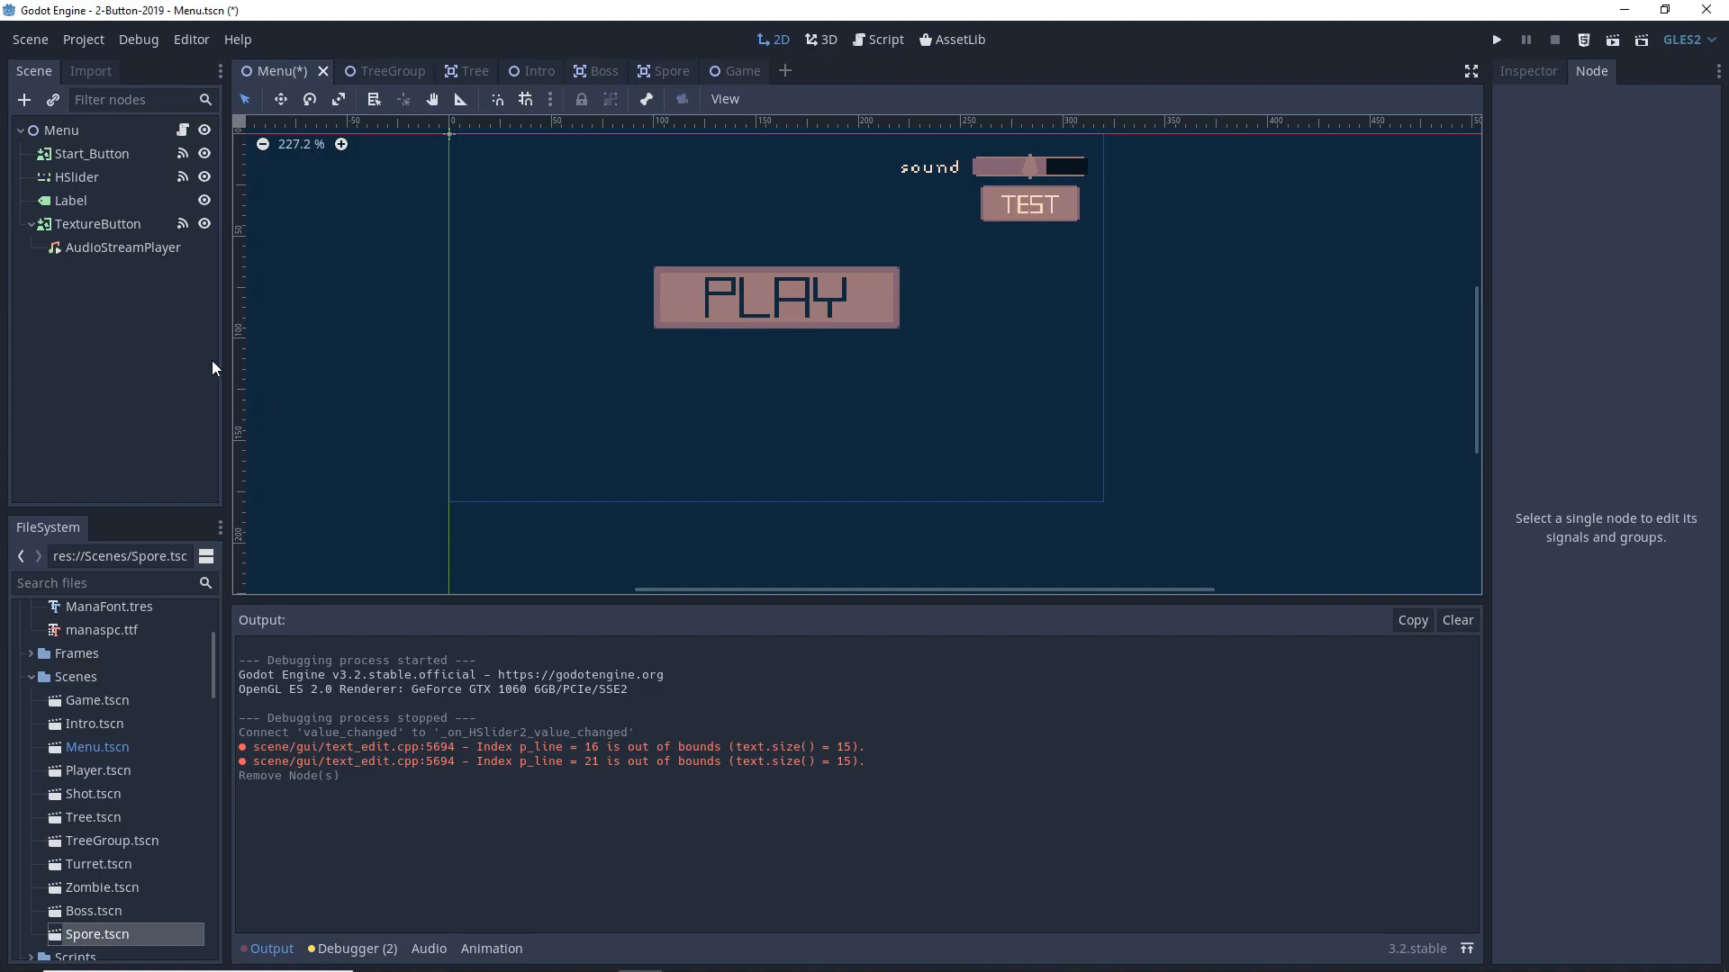
- Create an HSlider node and place it, widened, to the right of PLAY
click(62, 130)
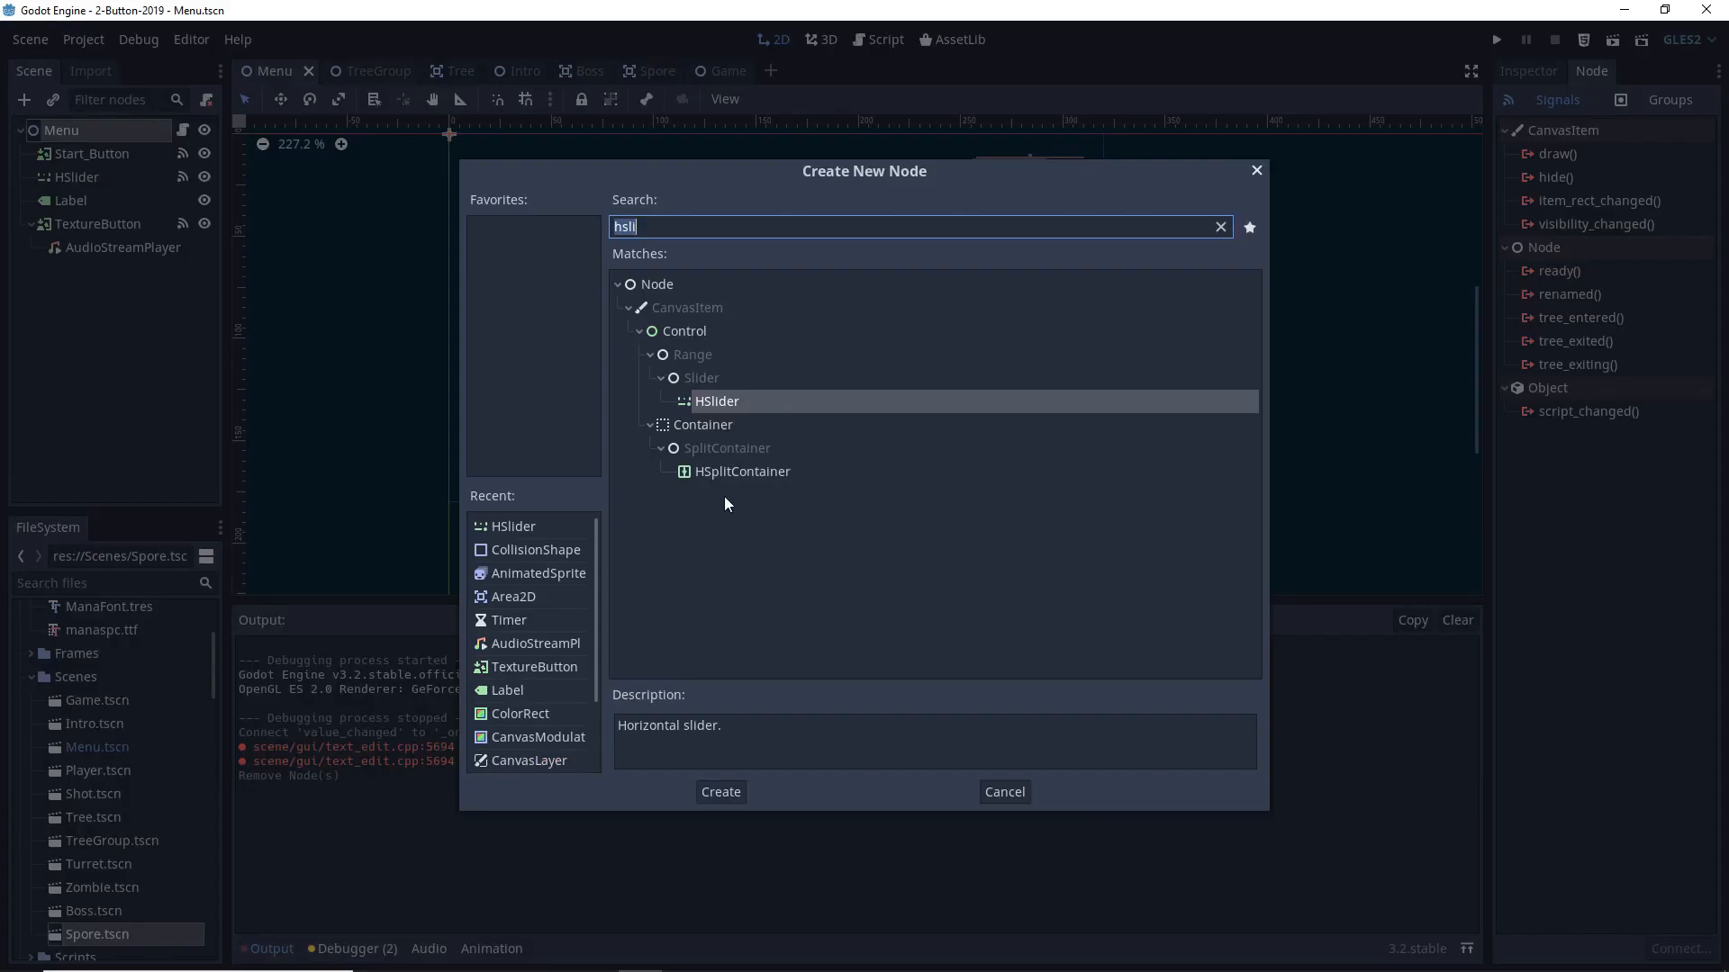
click(718, 793)
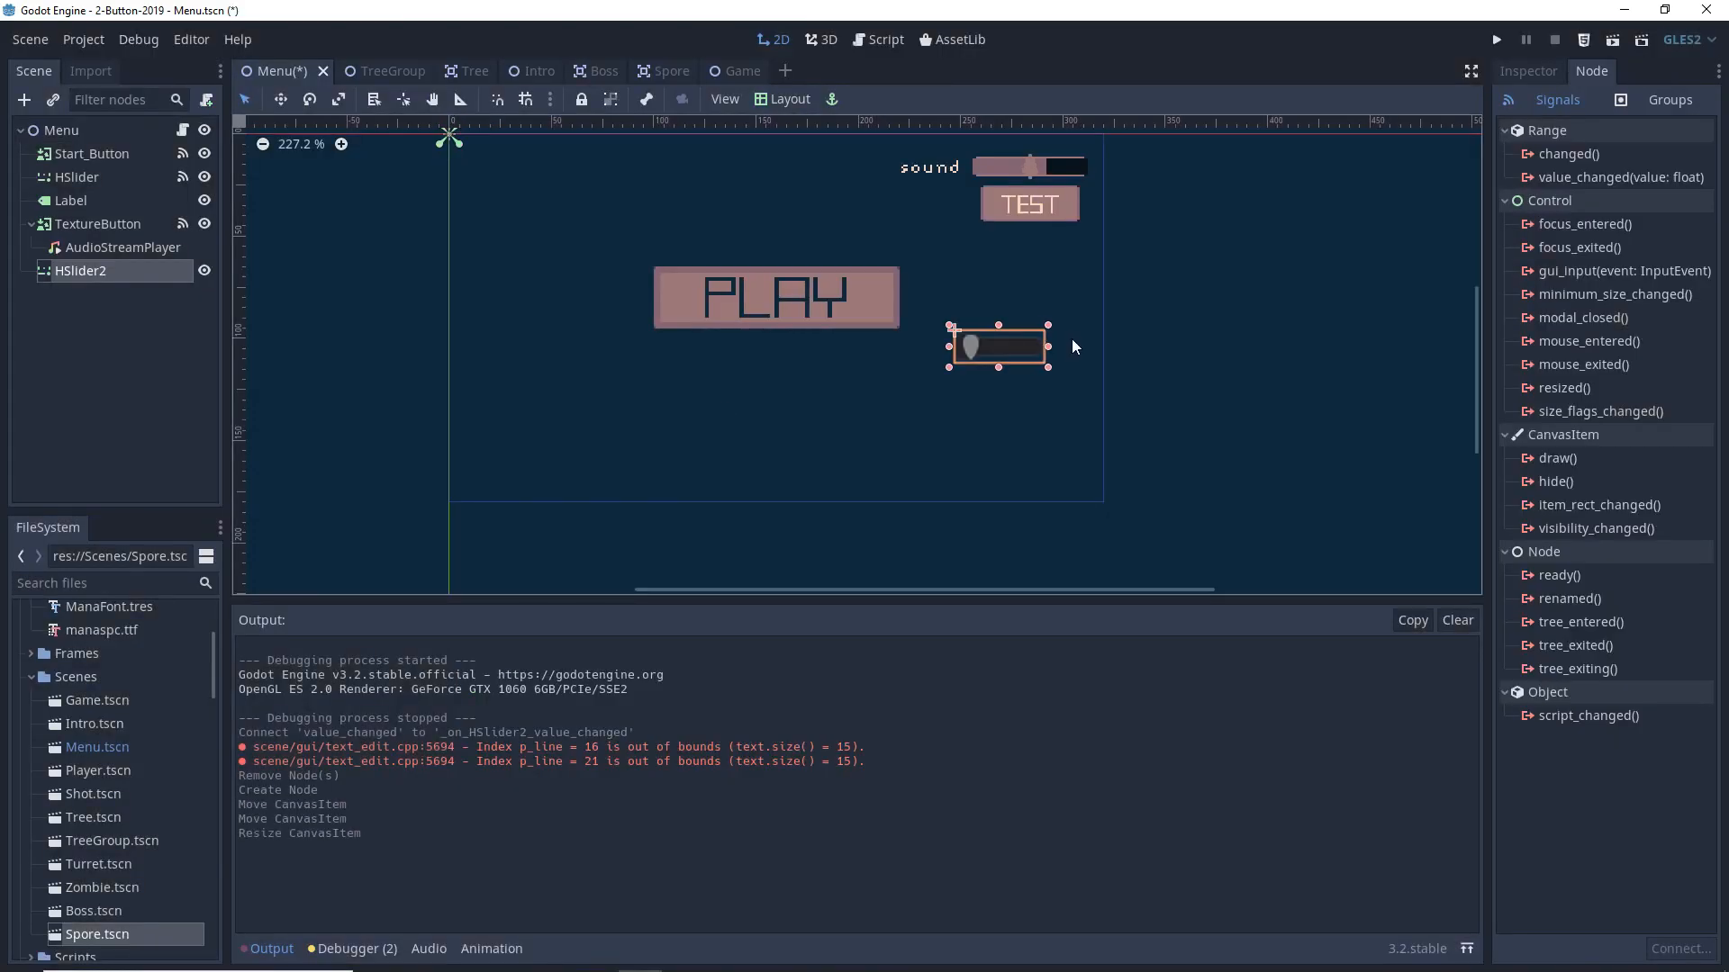
drag(998, 346, 1014, 292)
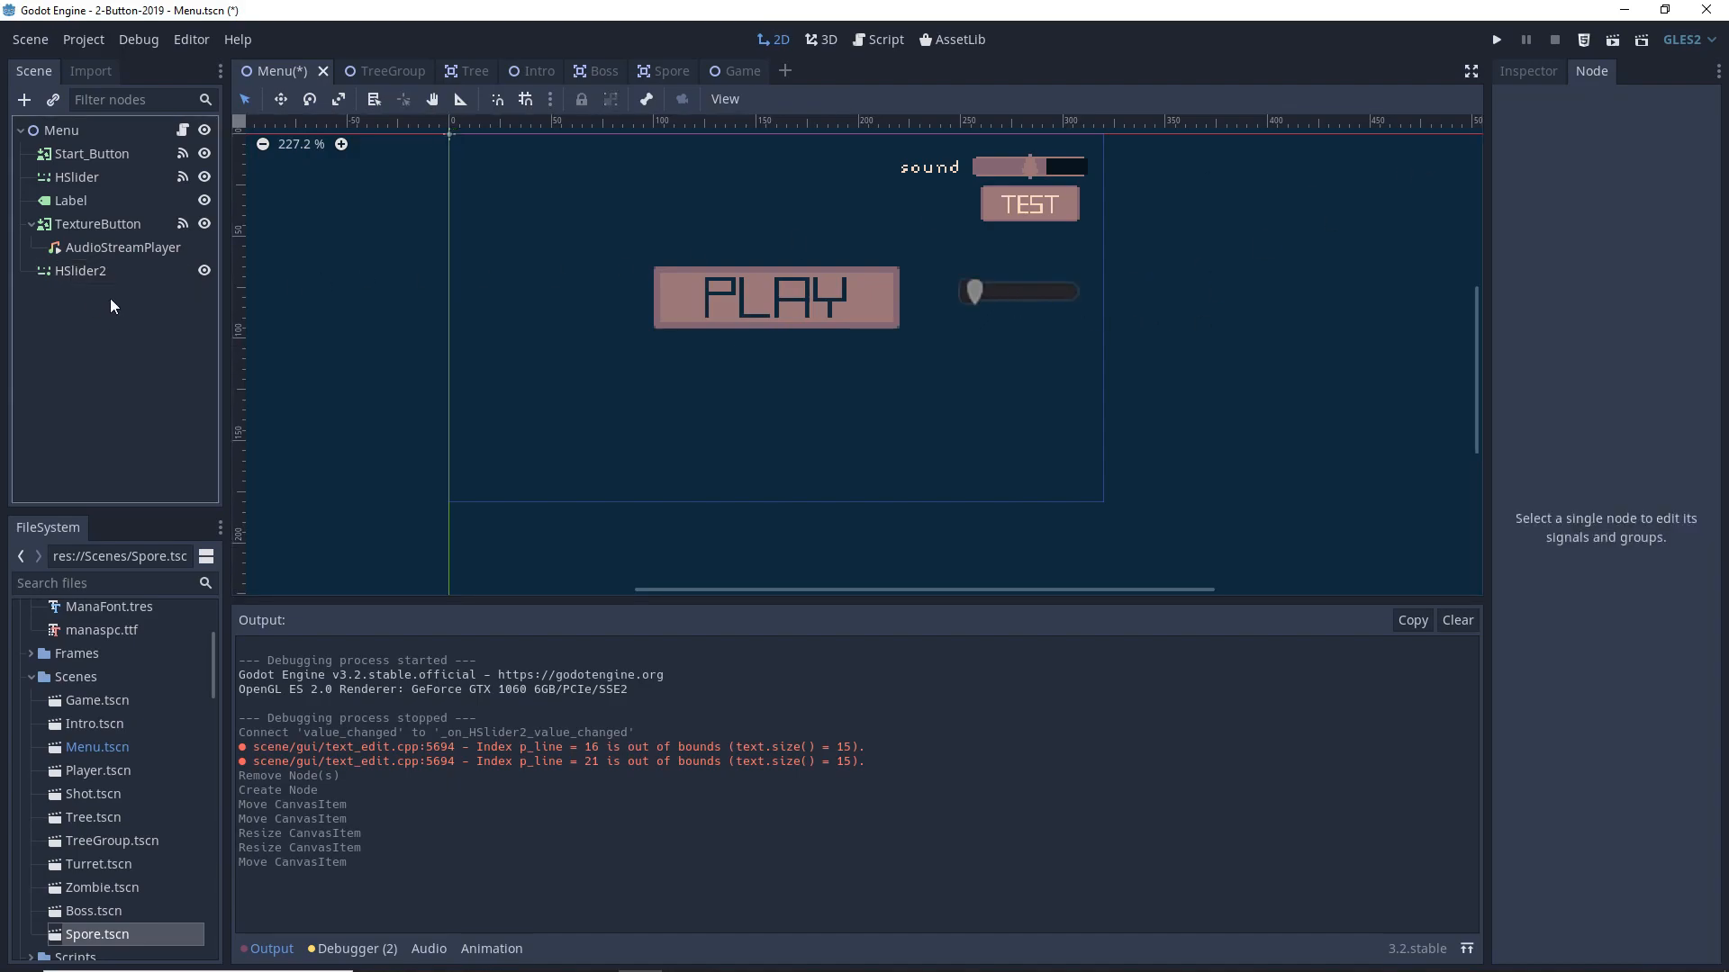
- Set HSlider2's Min Value to -80 and Max Value to 0
click(78, 272)
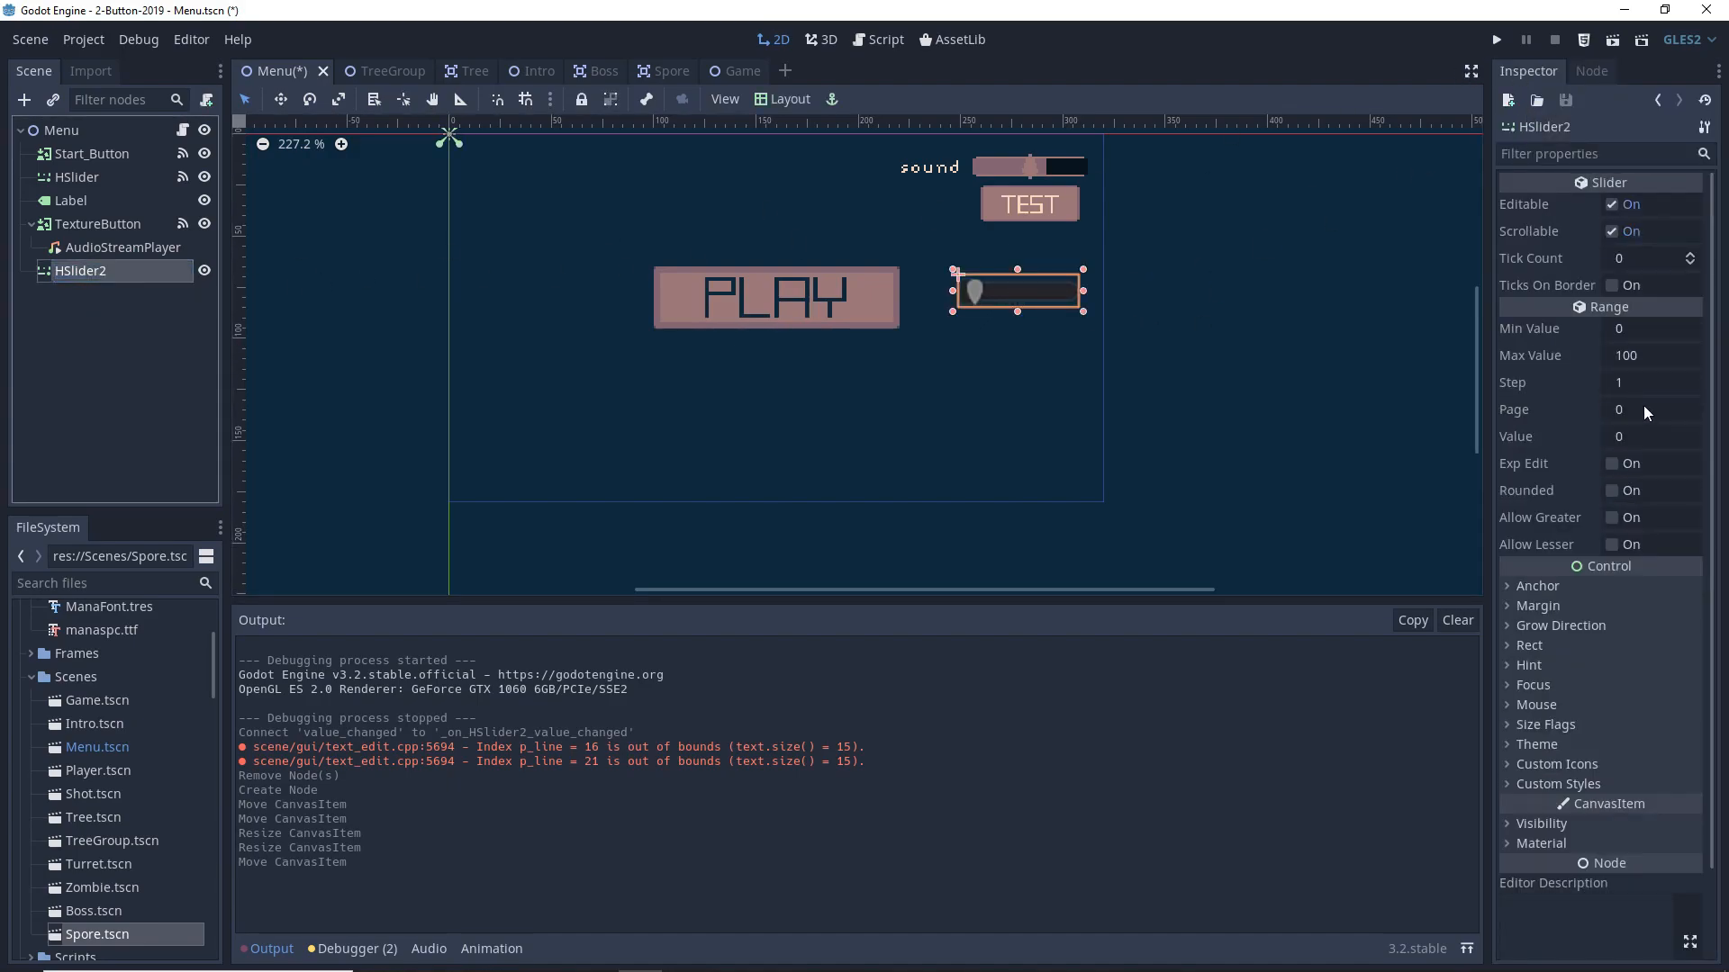
click(1651, 327)
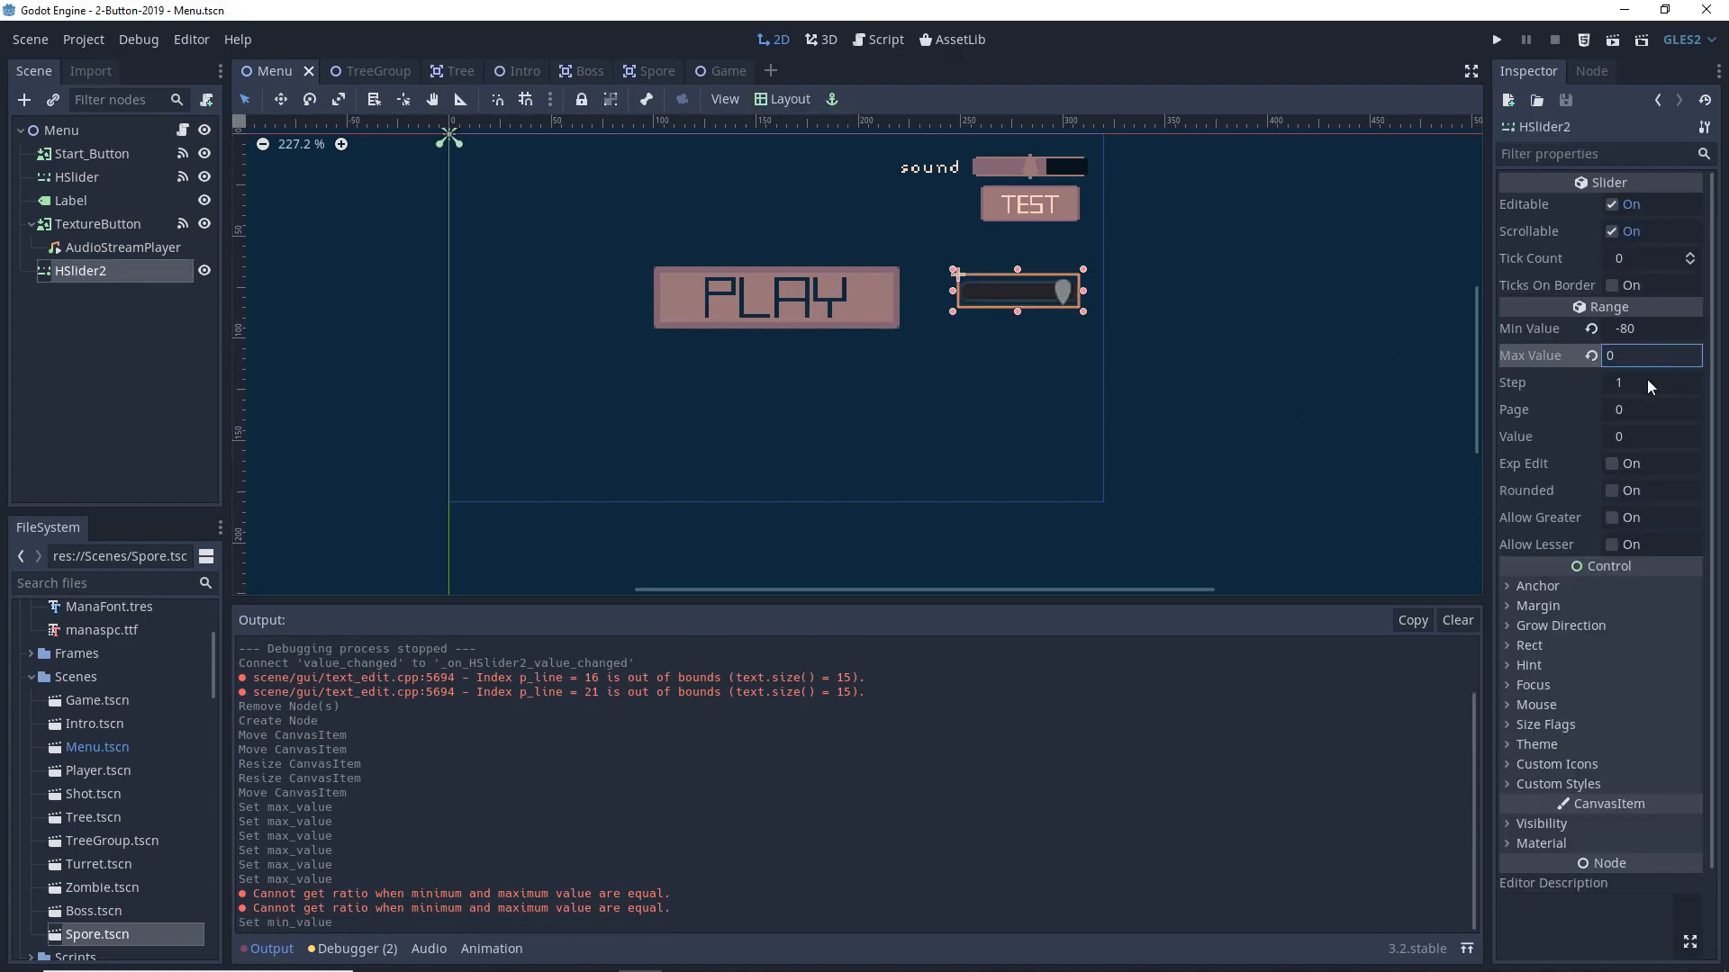
click(1651, 328)
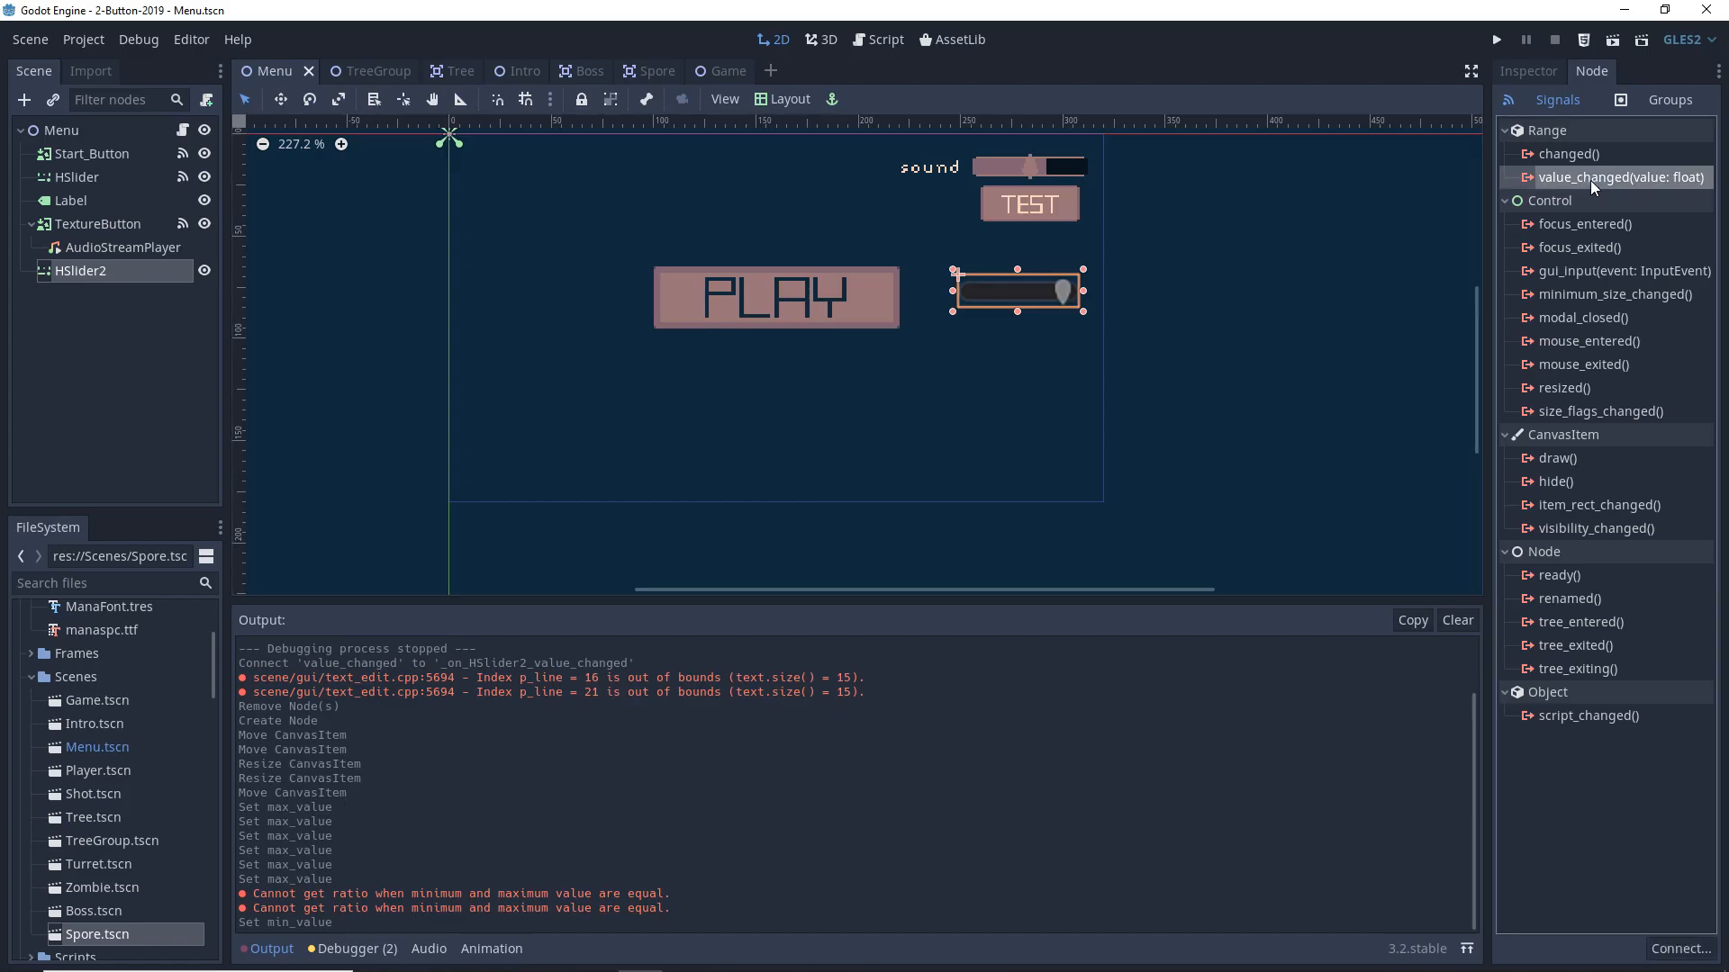
- Connect HSlider2's value_changed signal to Menu, creating _on_HSlider2_value_changed
click(886, 39)
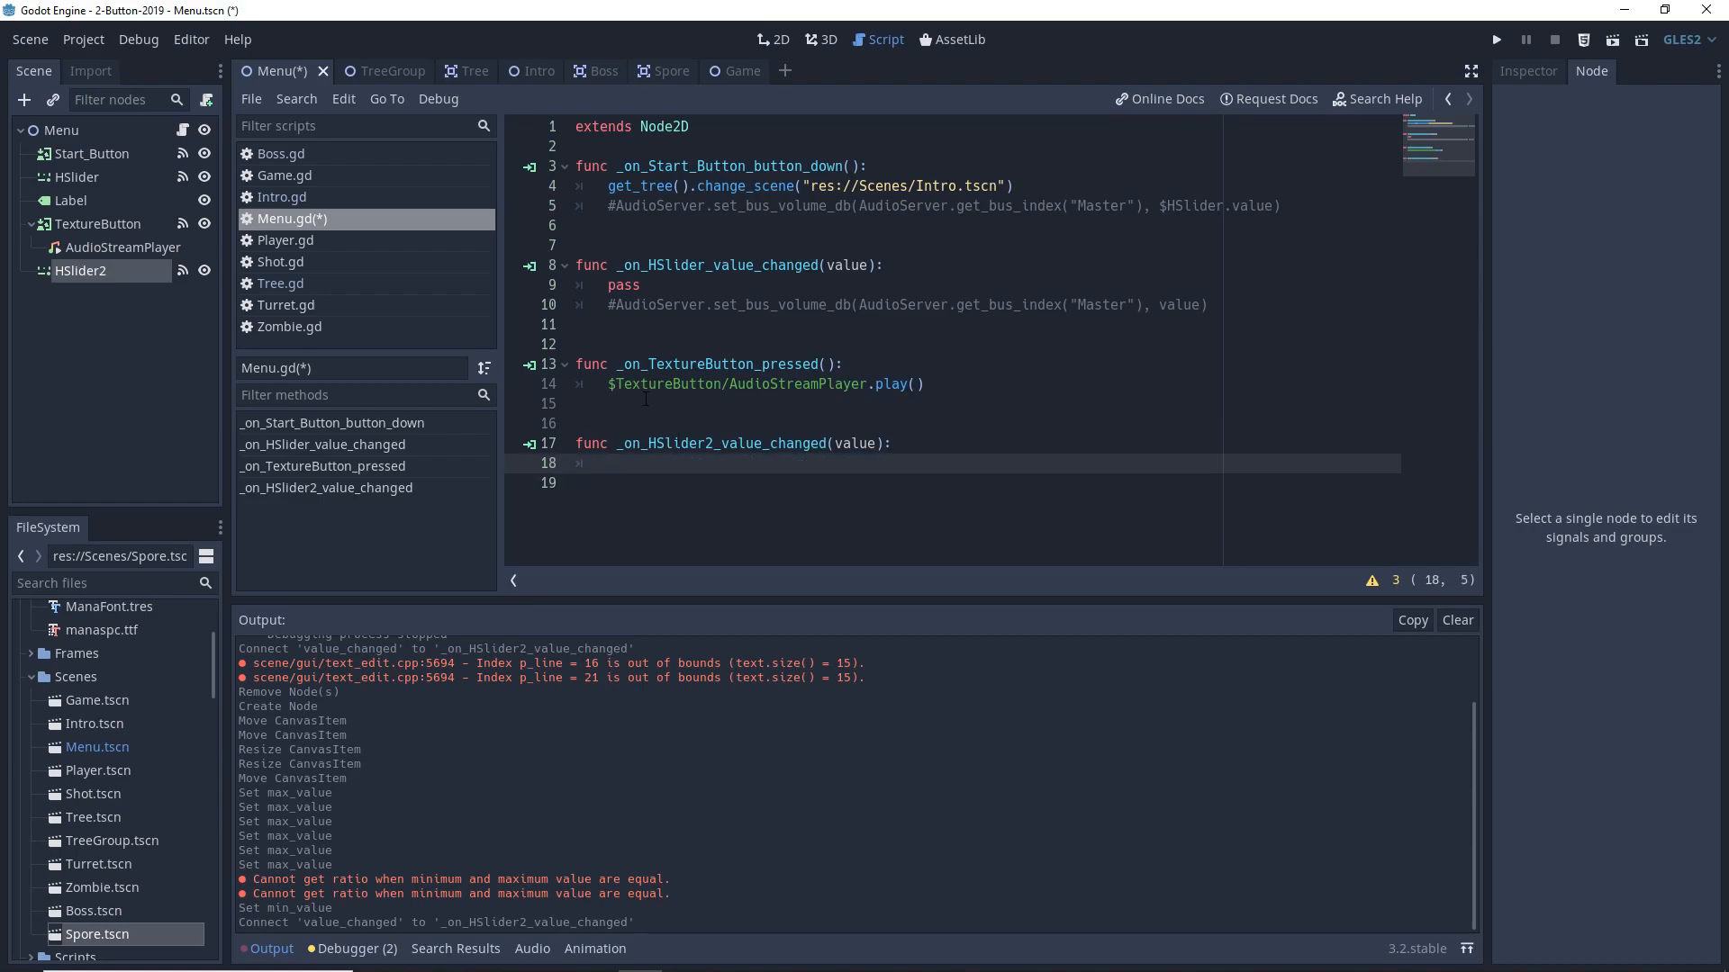
- Write AudioServer.set_bus_volume_db(AudioServer.get_bus_index("Master"), value) in the handler and save
text(AudioServer.set_bus)
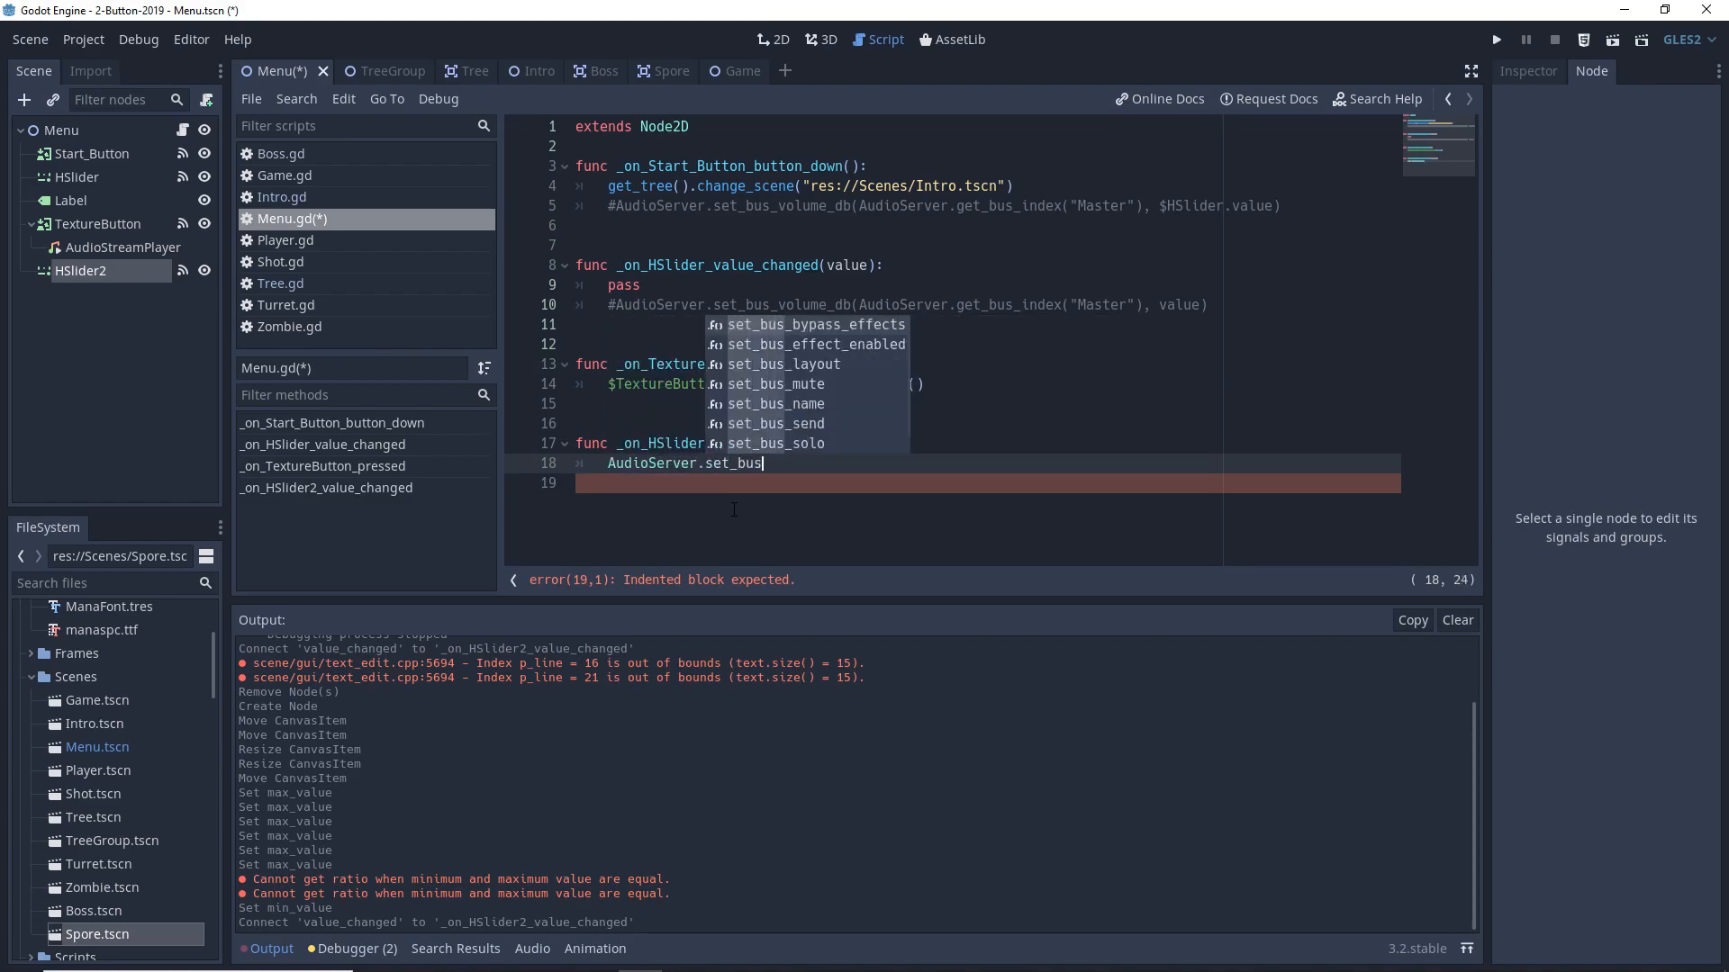
text(_volume_de)
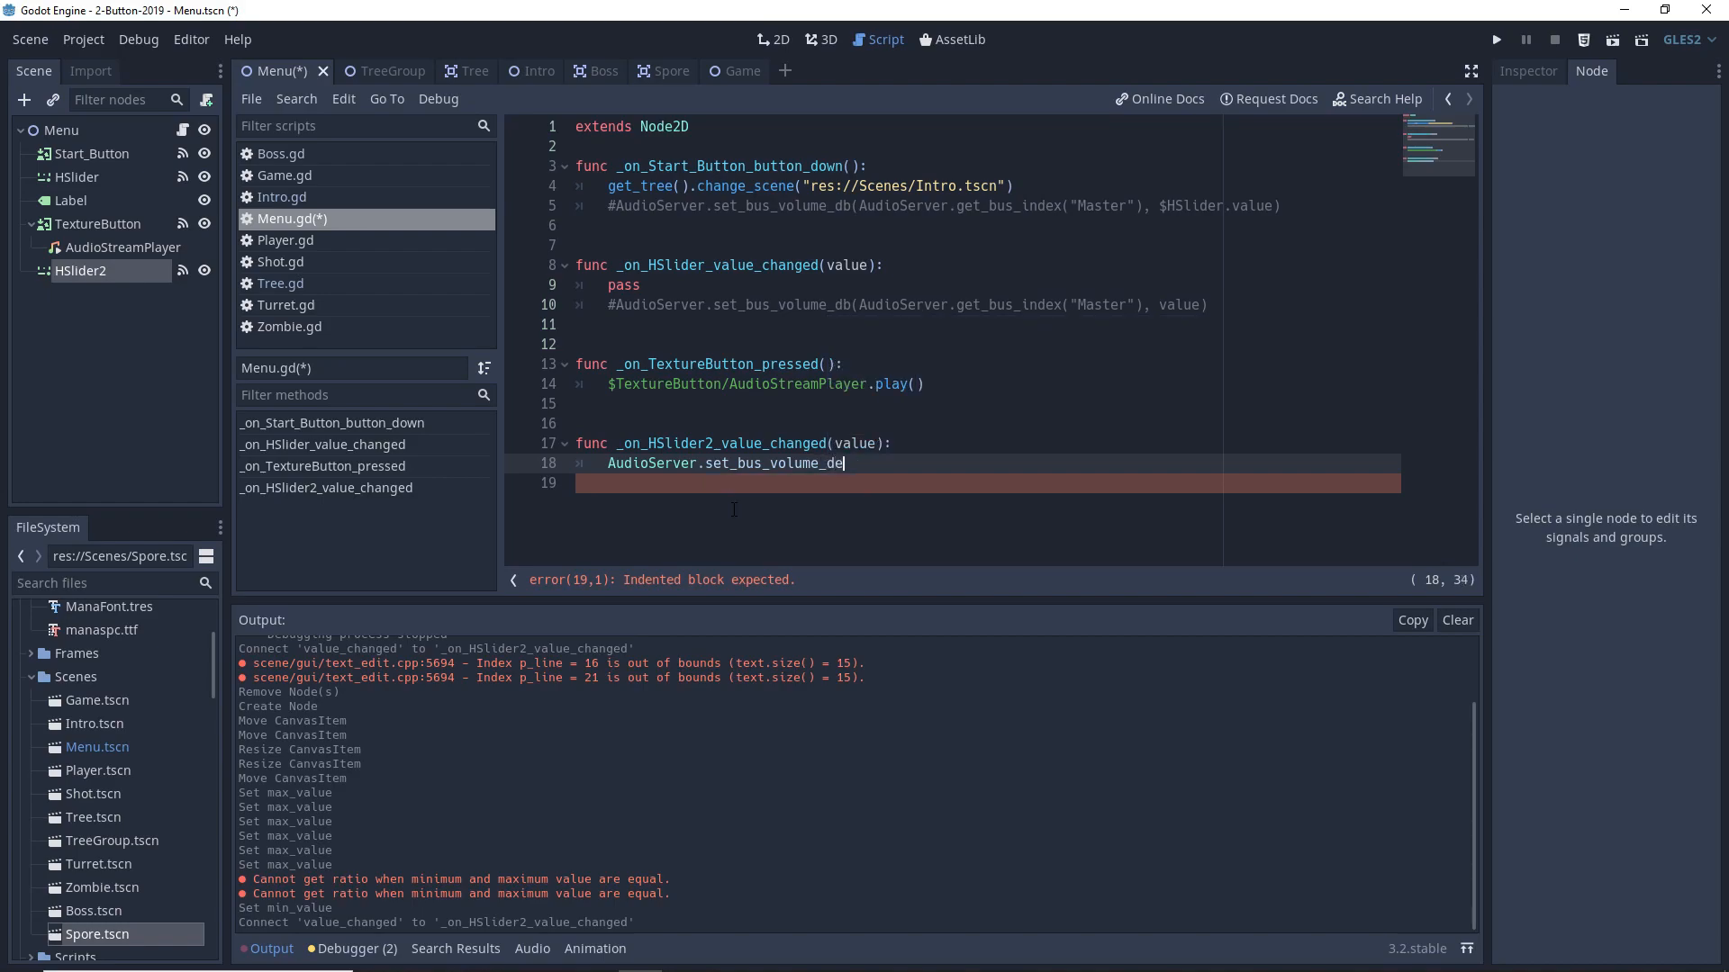
text(b(AudioServe)
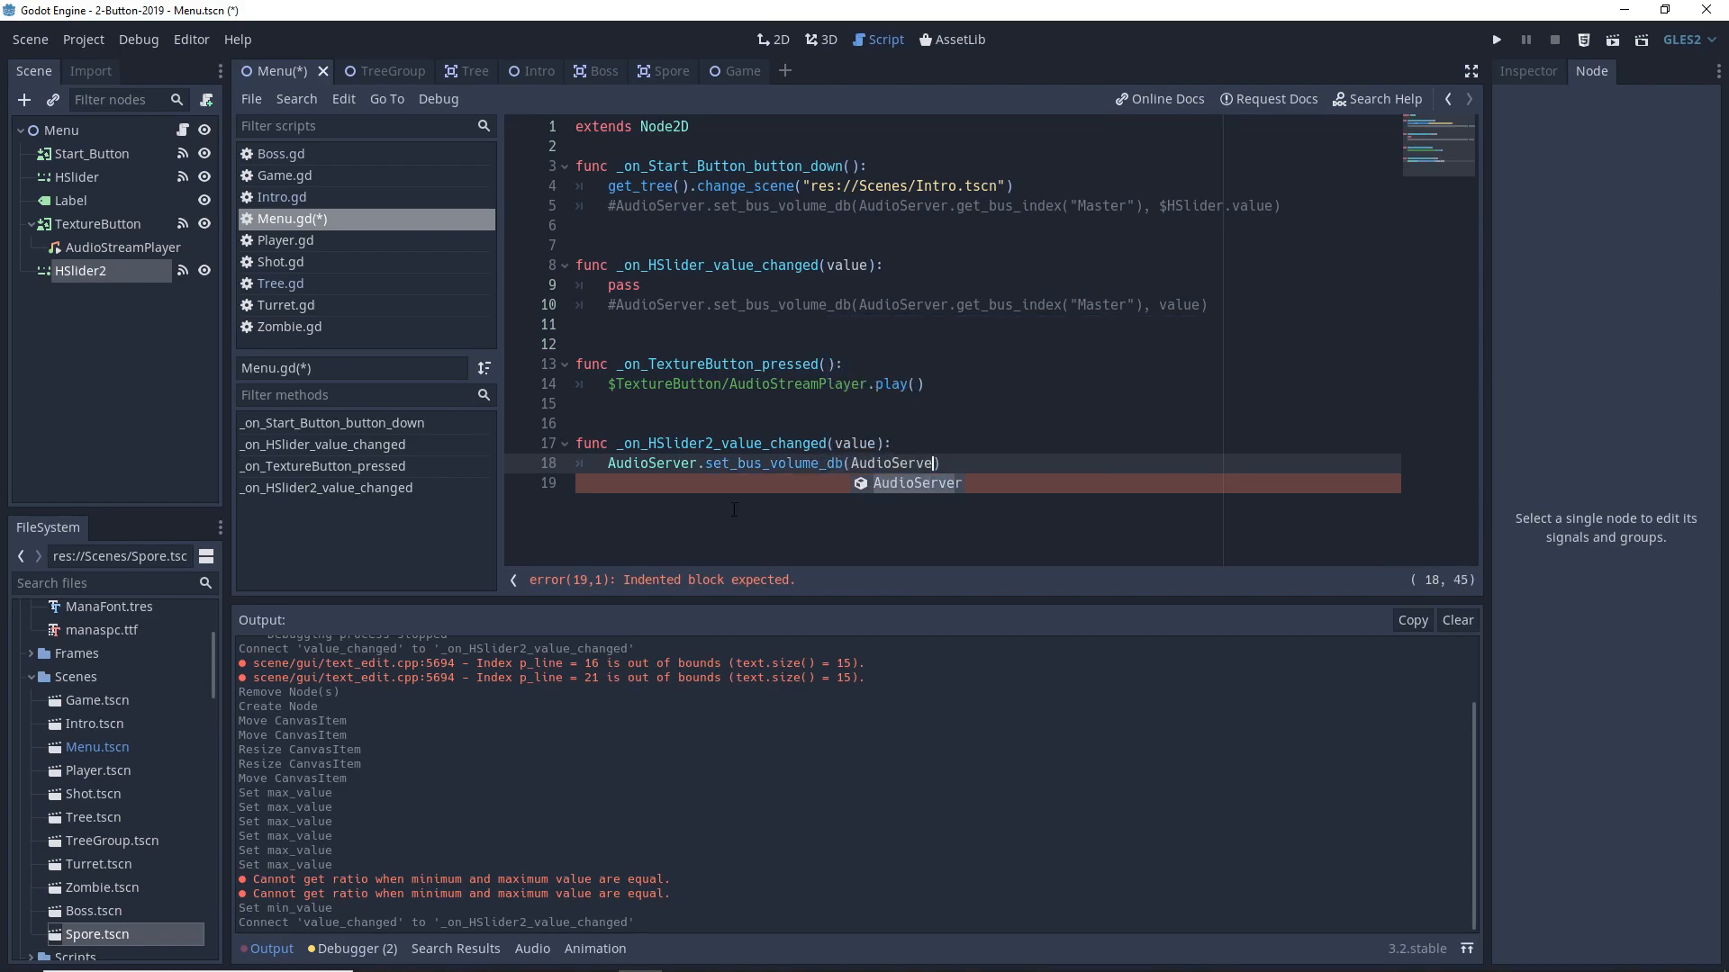
text(.get_bus_index())
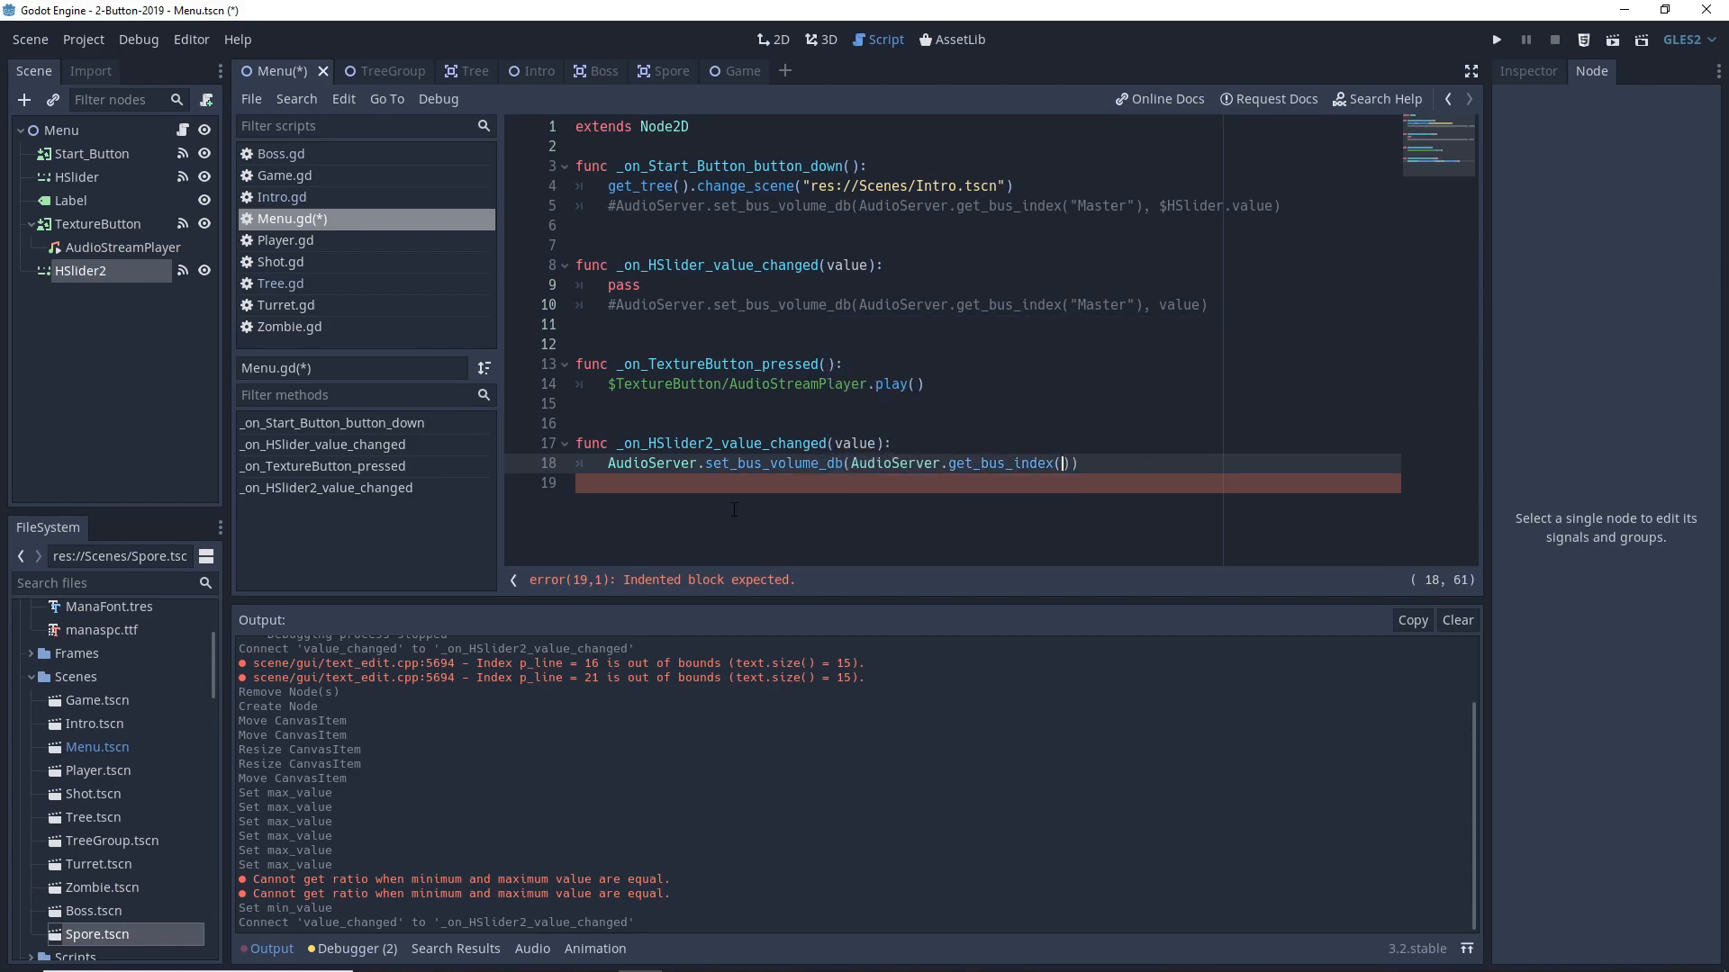
text("Master")
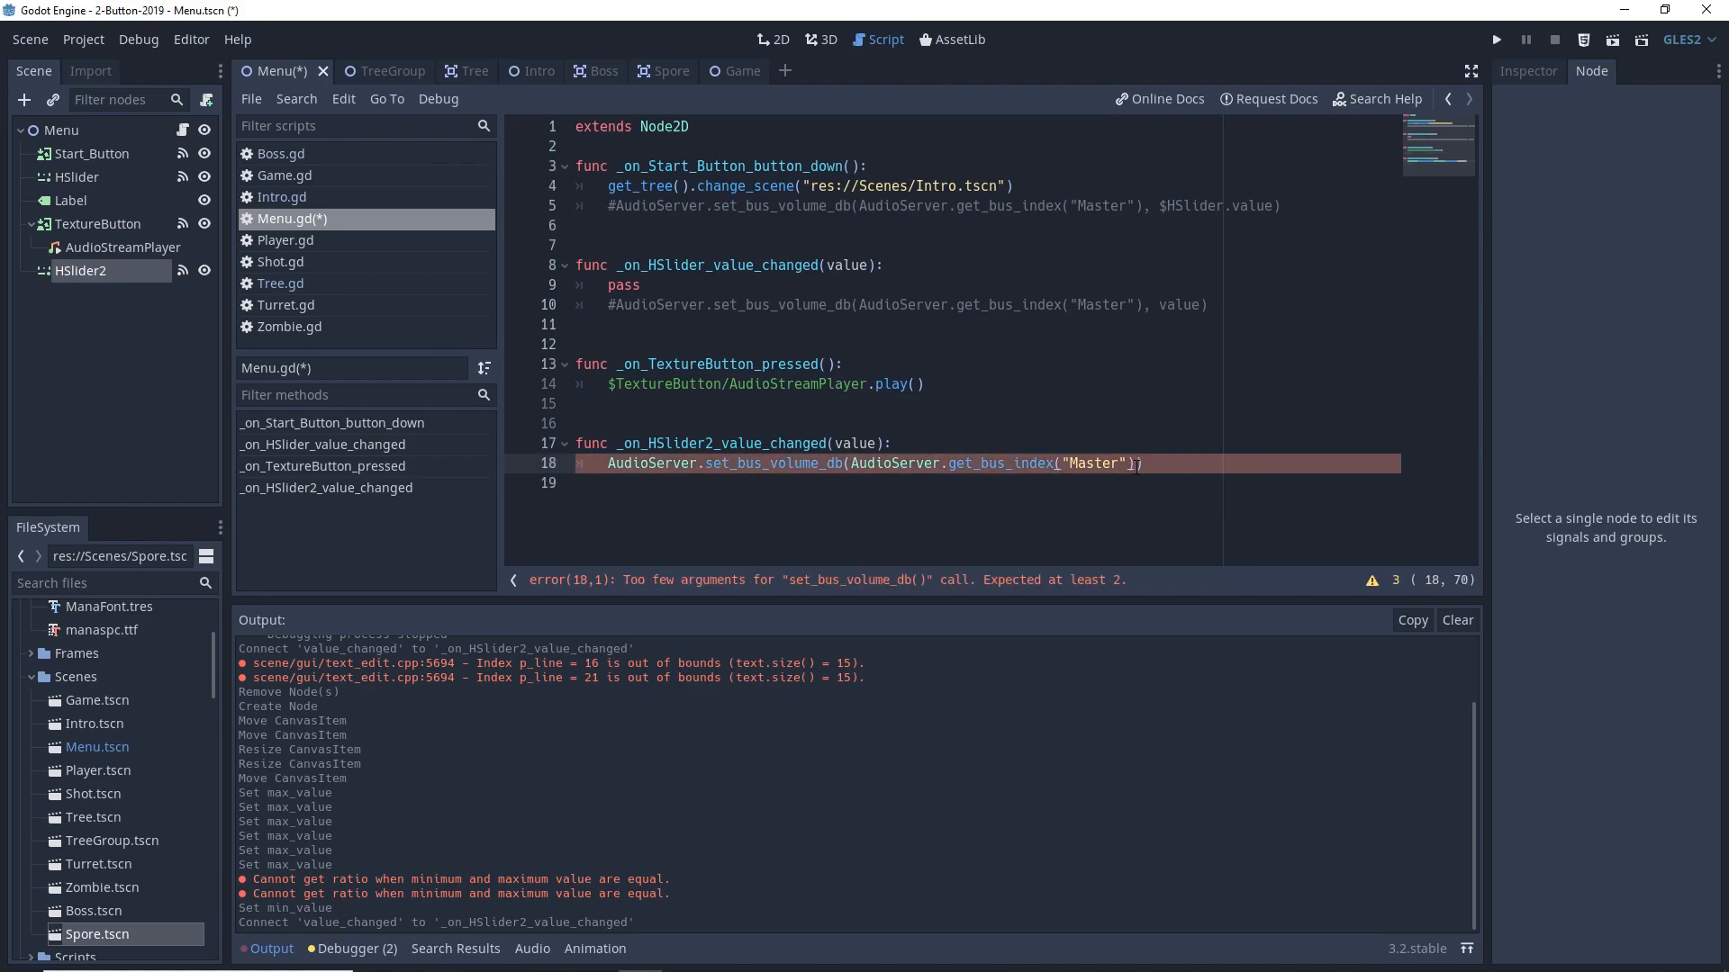
text(, value)
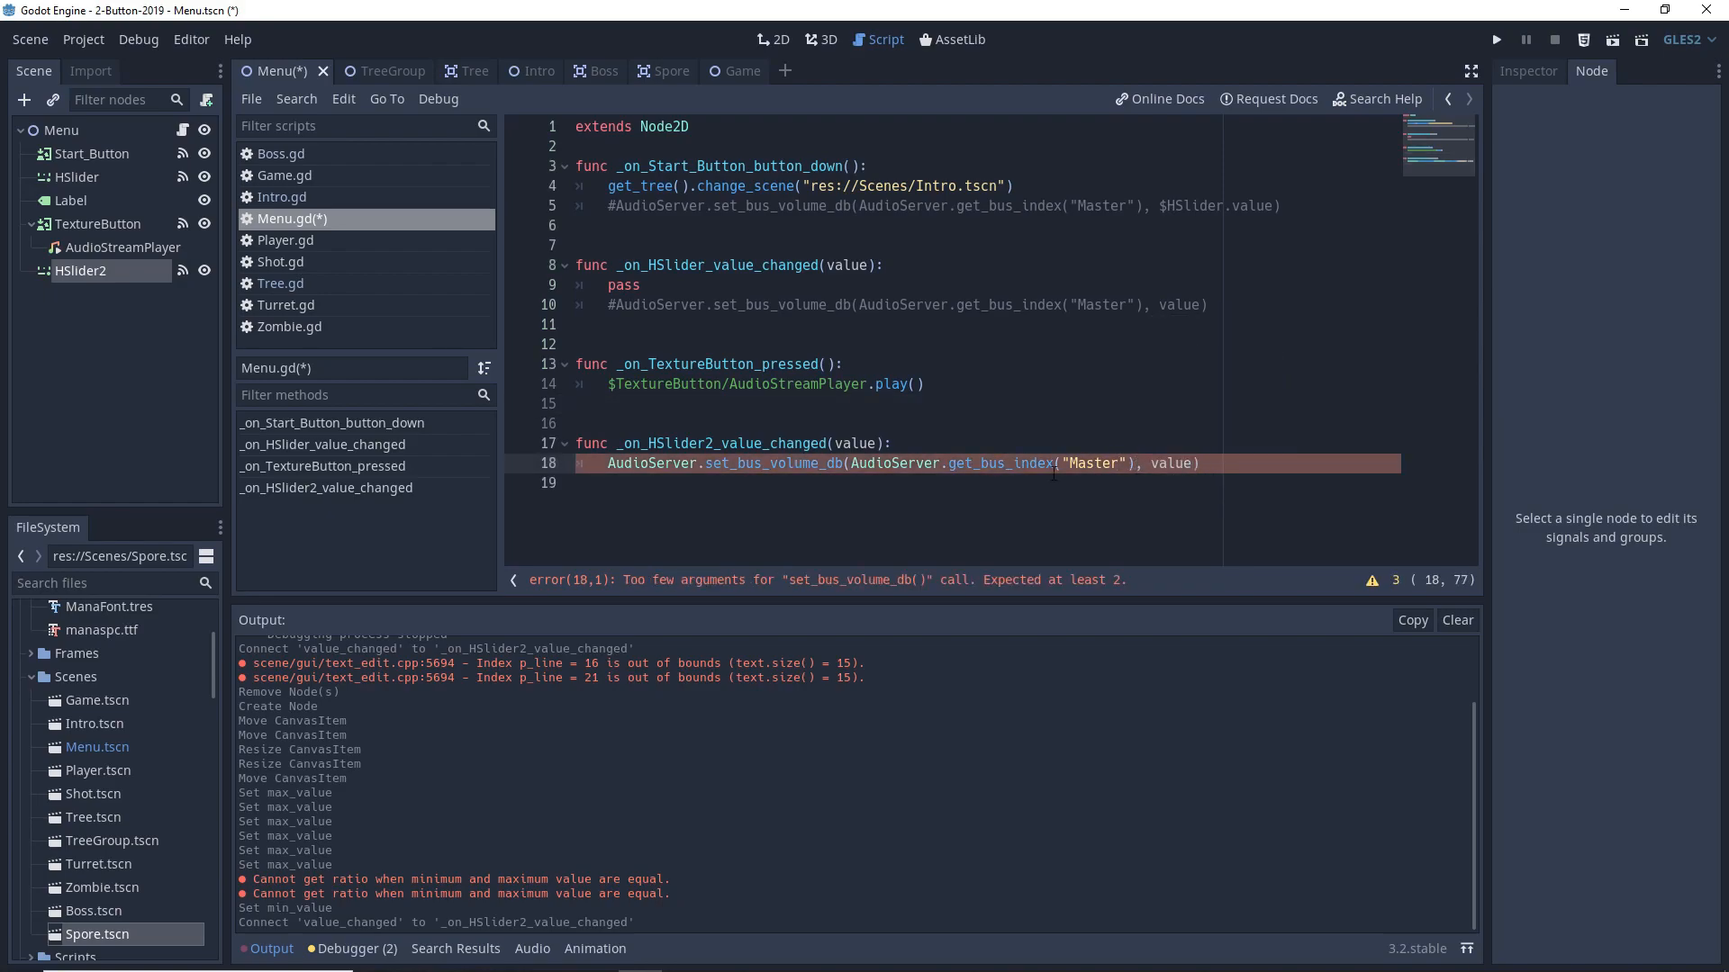
key(ctrl+s)
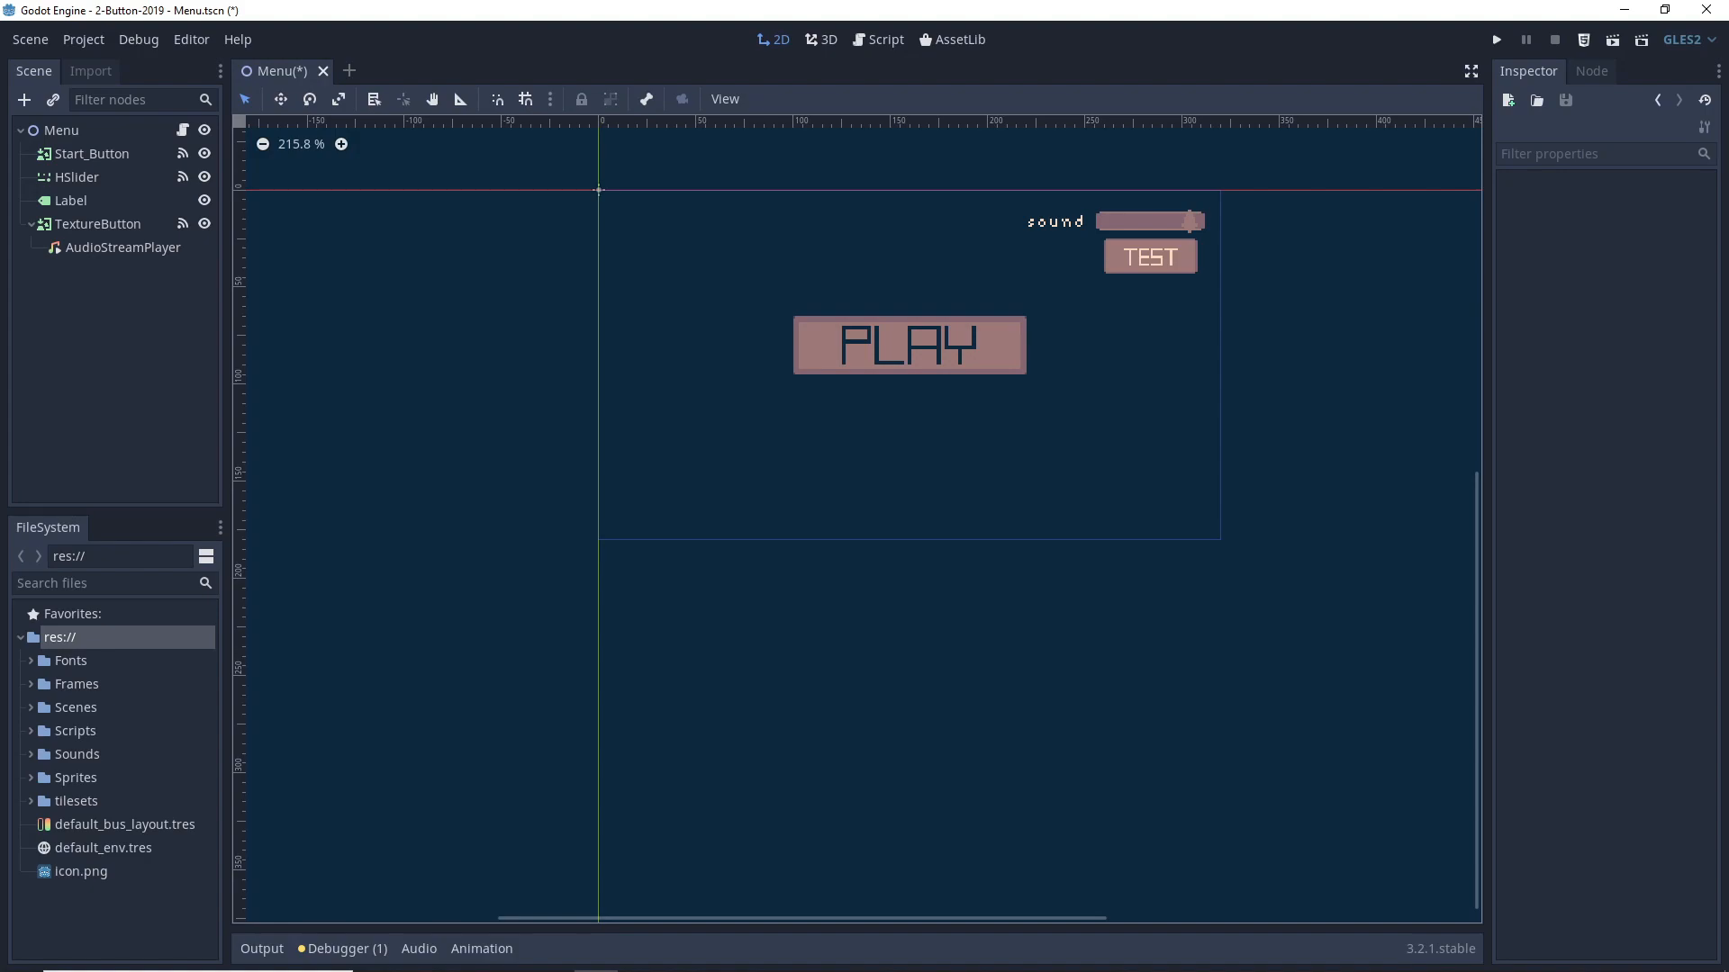
- Show the Audio bus panel with the Master bus
click(417, 949)
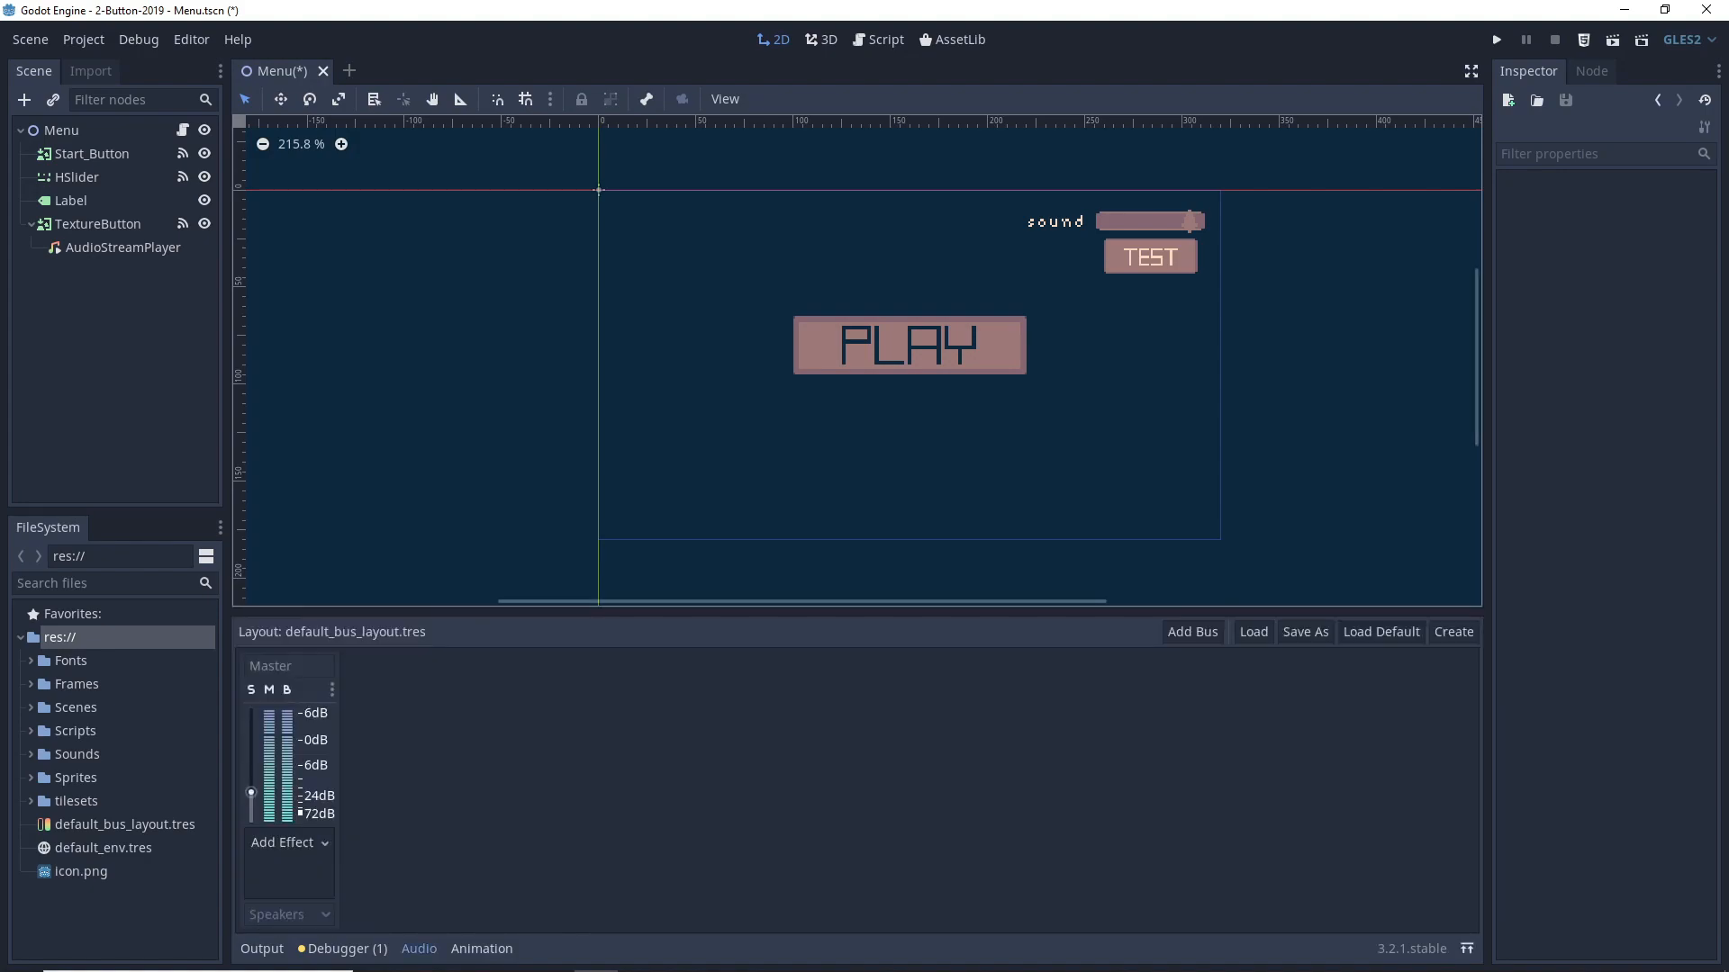
- Add new audio buses named Music and SFX beside Master
click(1190, 632)
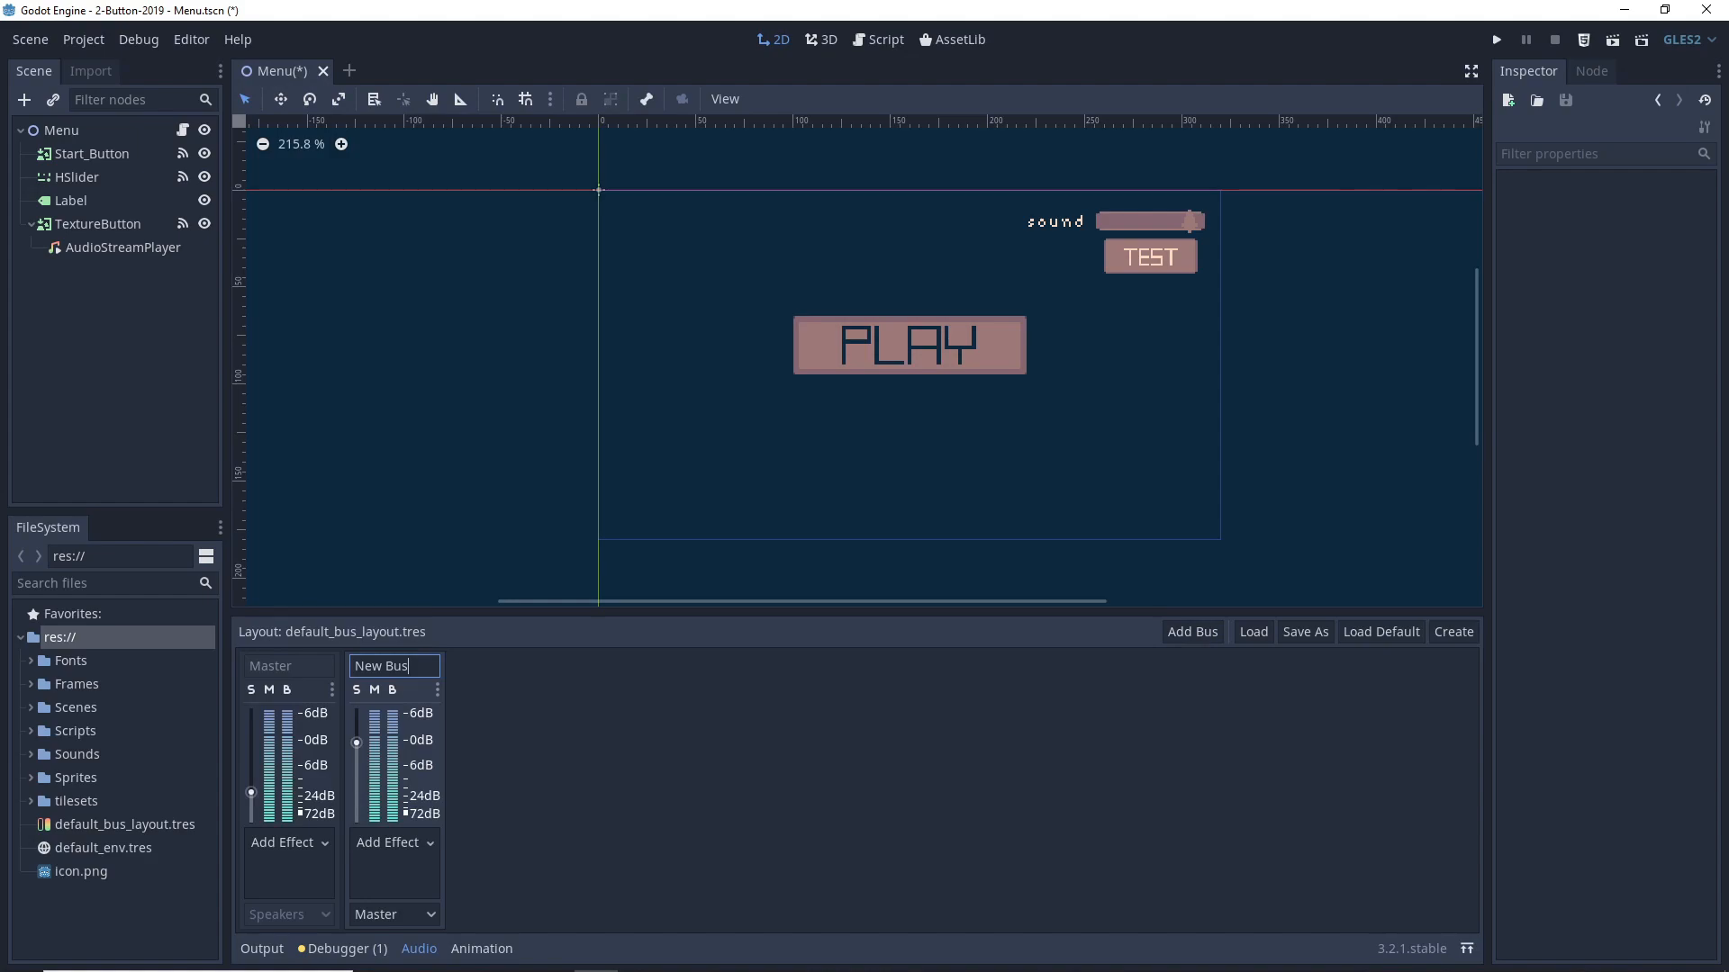
text(Music)
text(SFX)
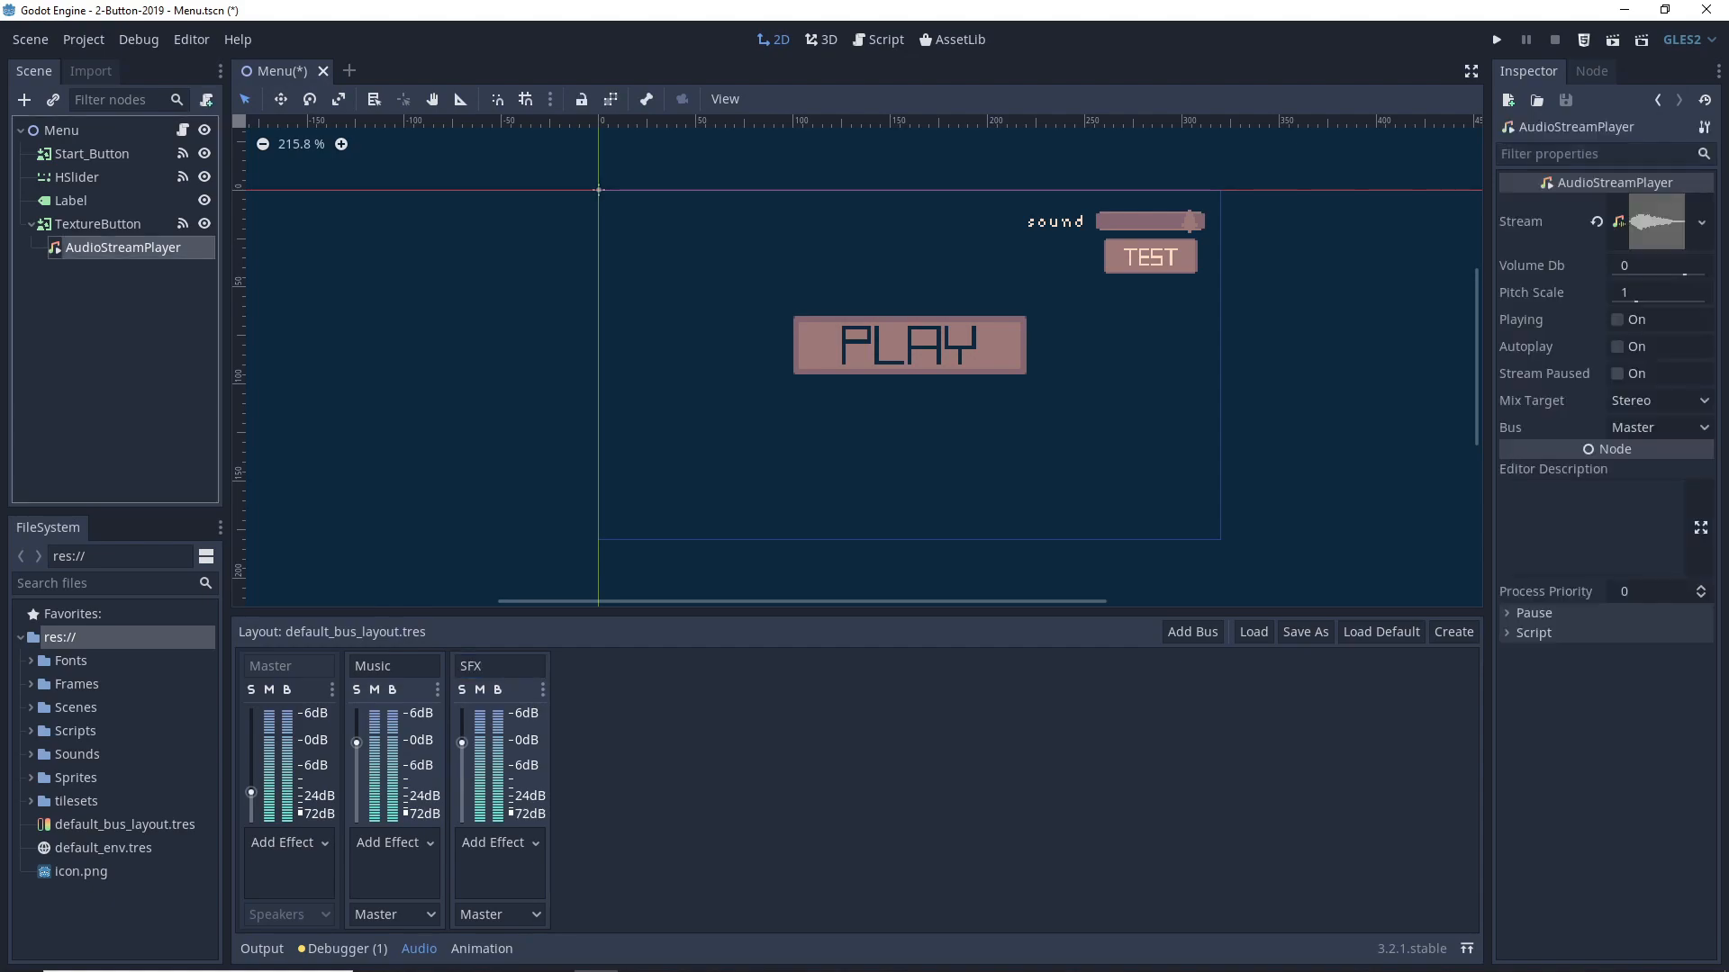
- Set the AudioStreamPlayer's Bus to Music instead of Master
click(1656, 427)
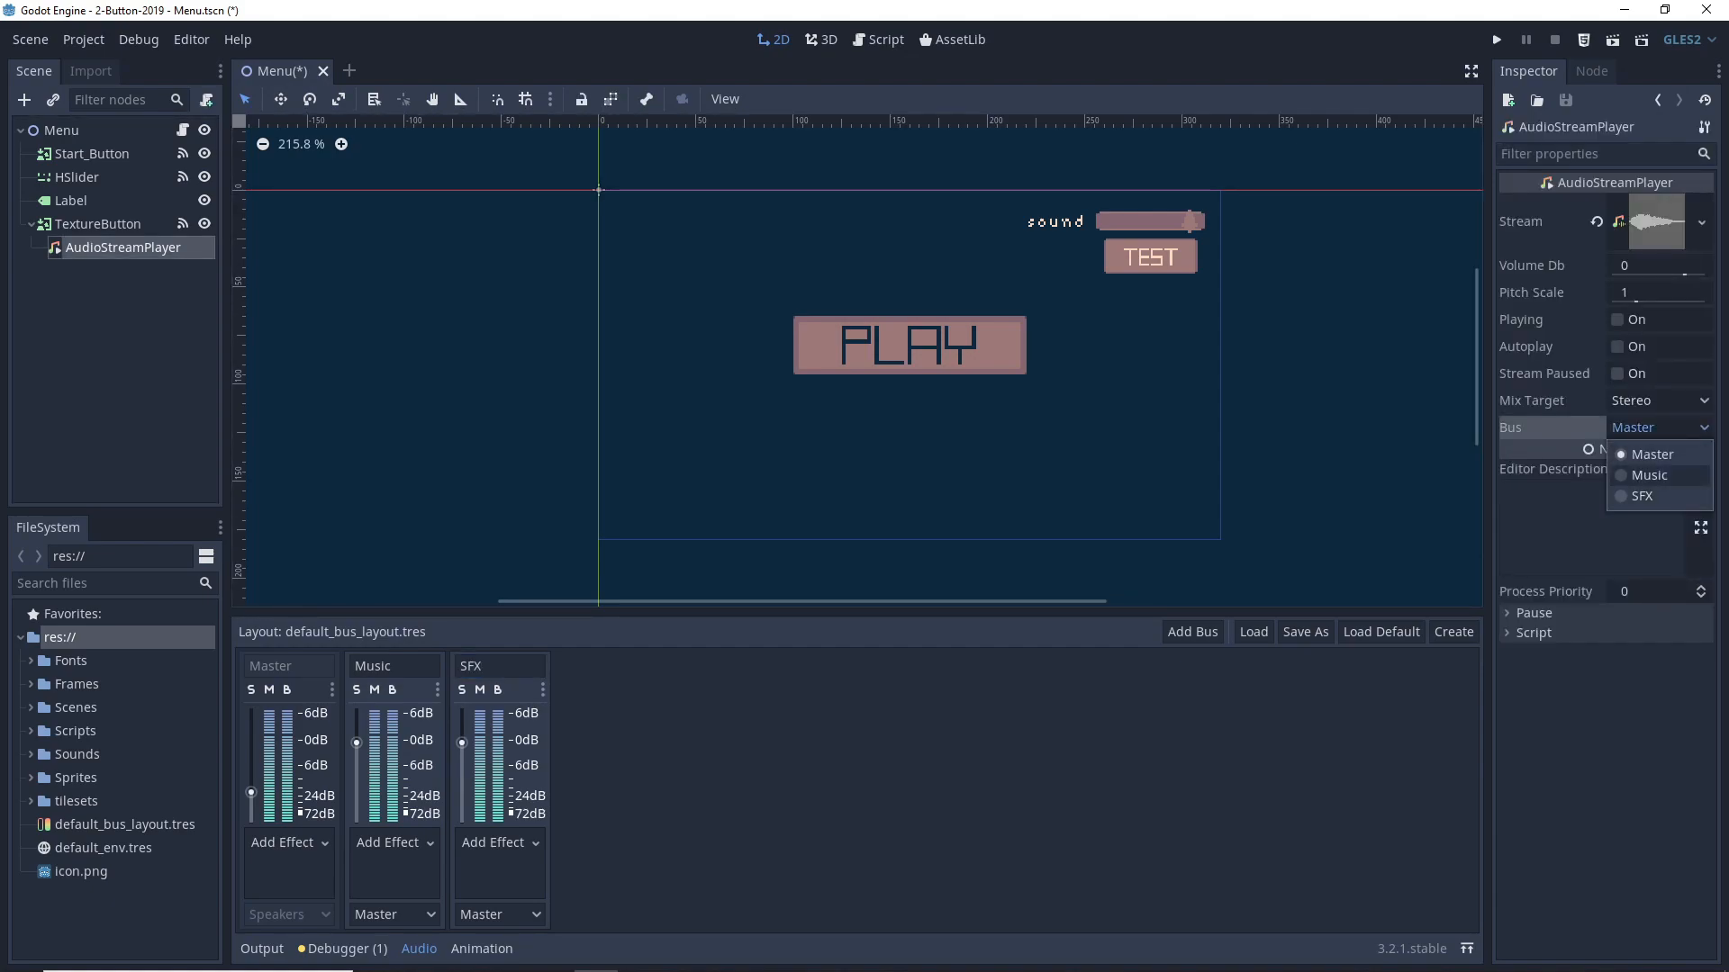
click(1648, 474)
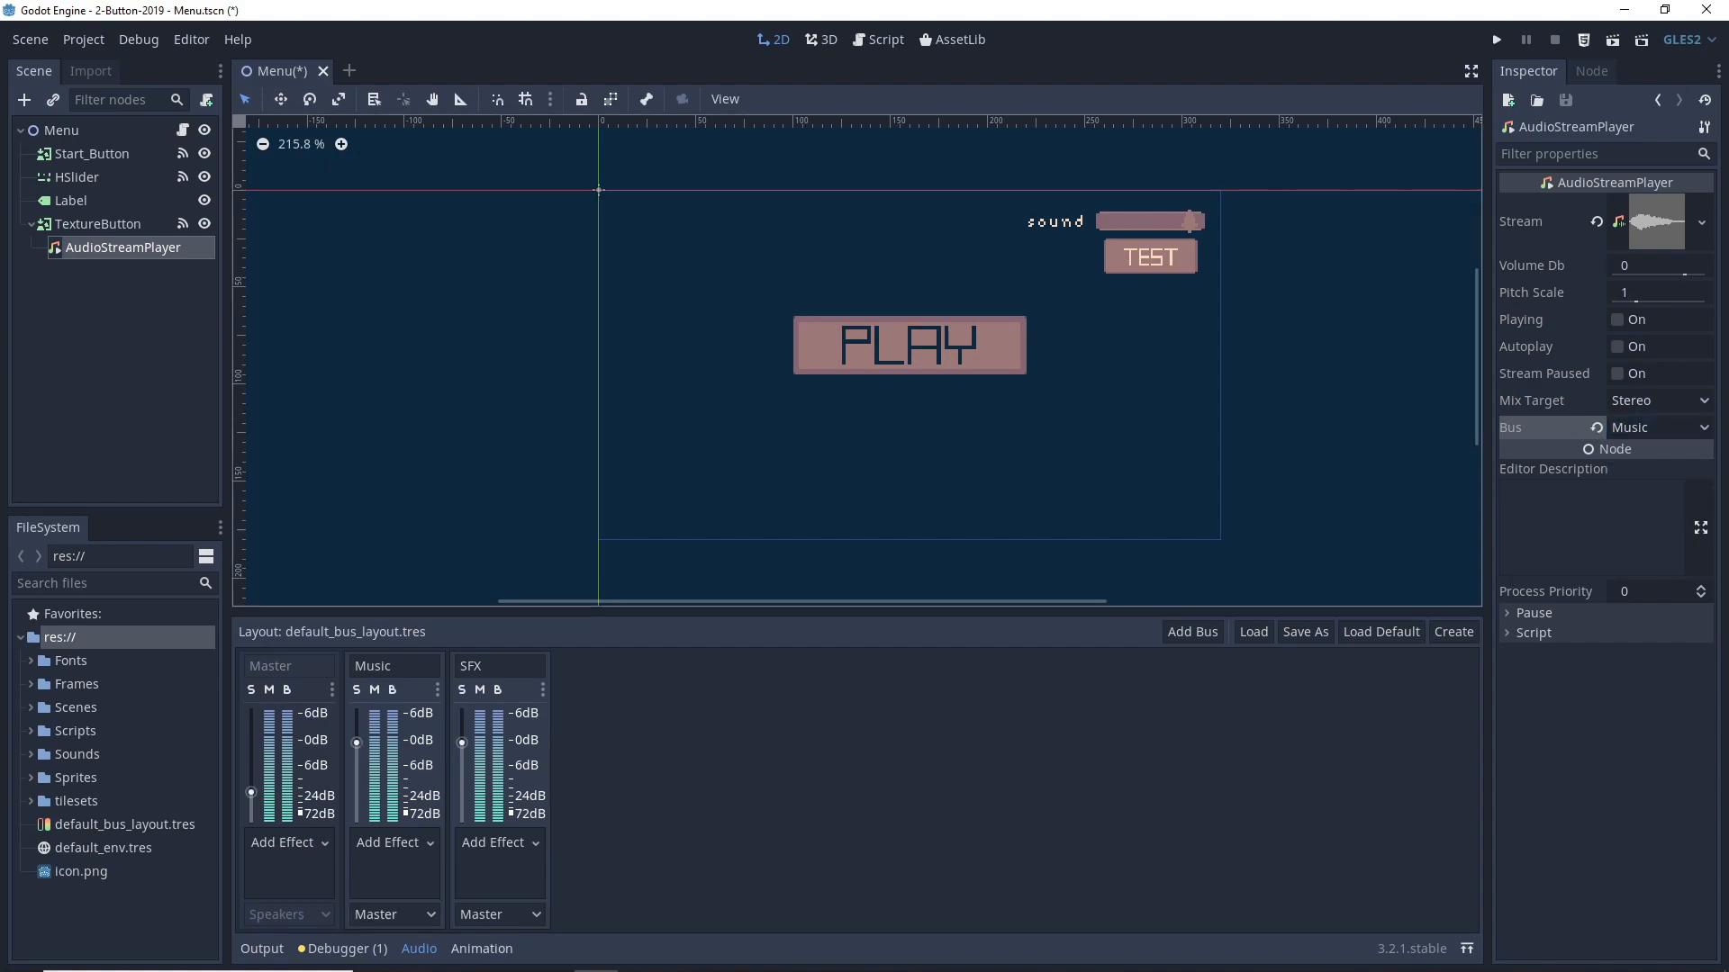
- Review the audio bus panel and recheck the player's Bus setting
click(392, 664)
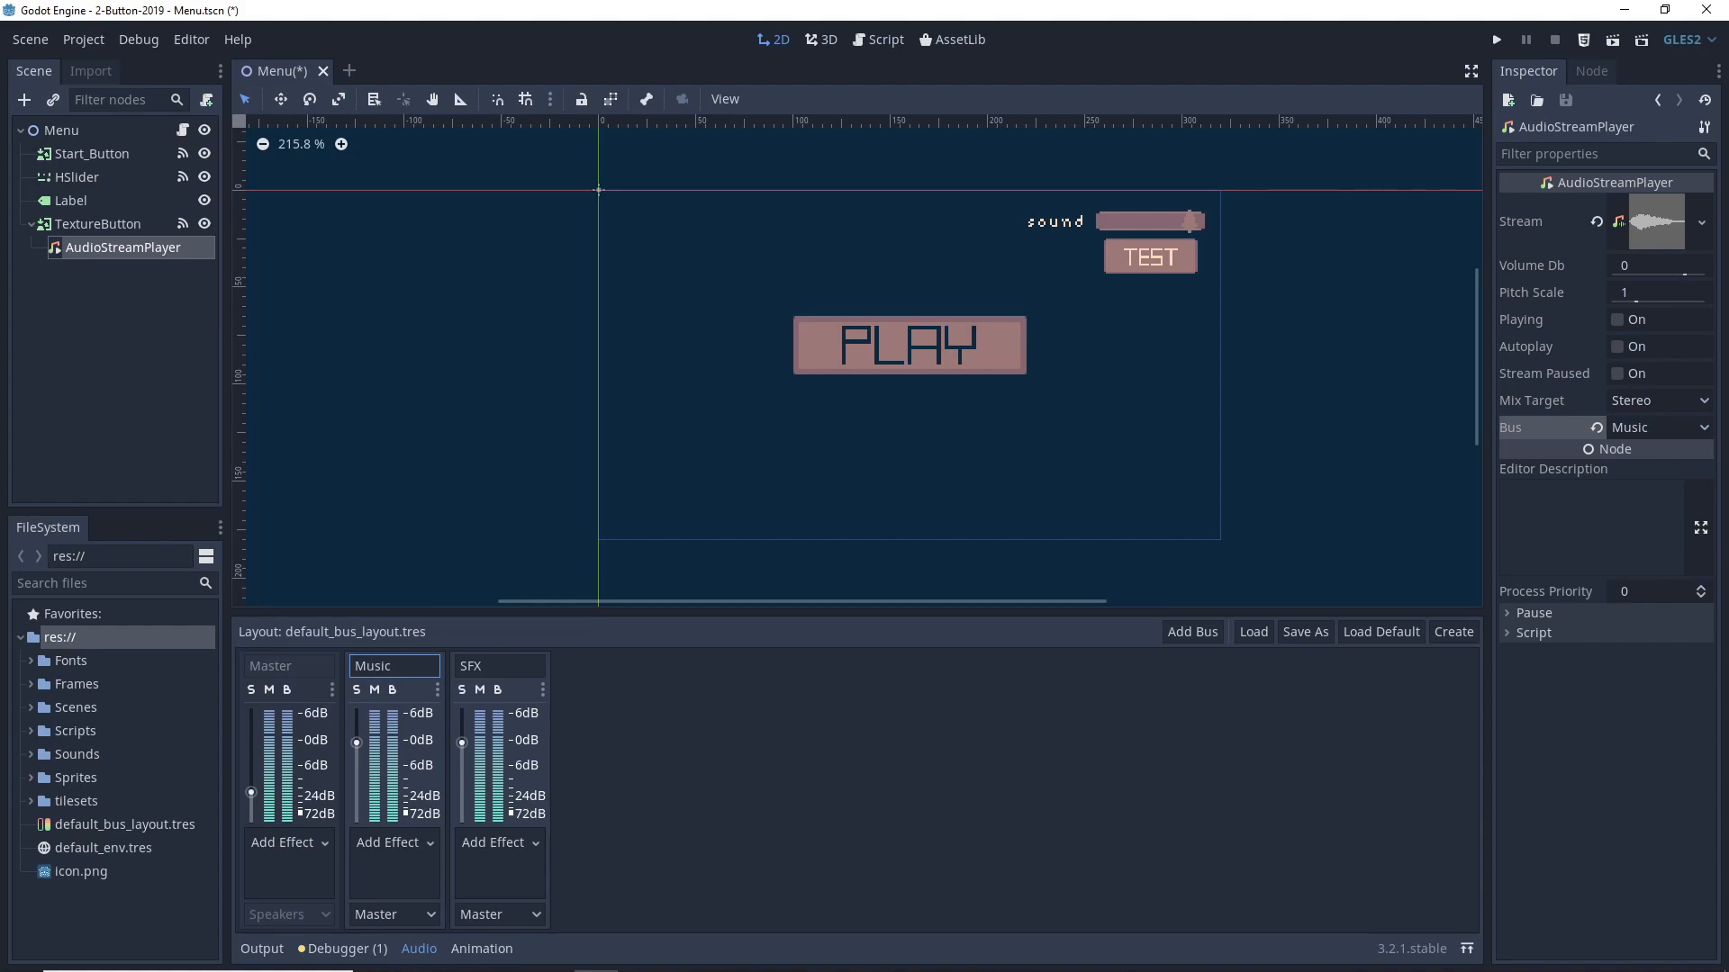
click(391, 915)
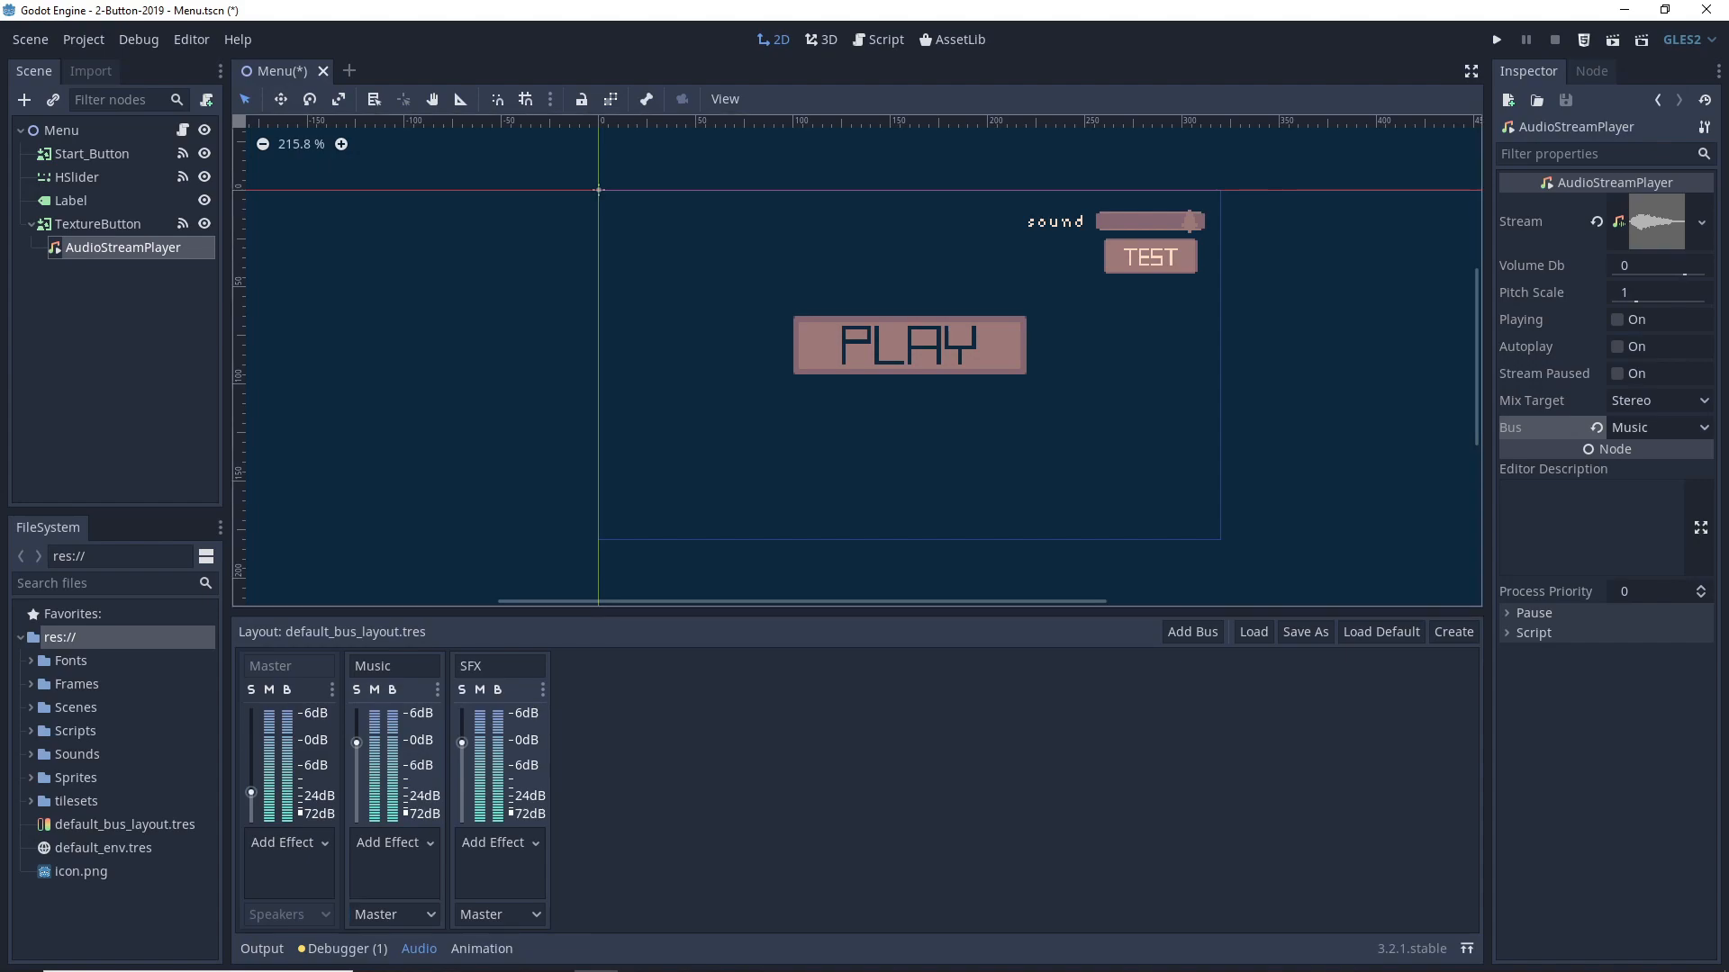
click(499, 915)
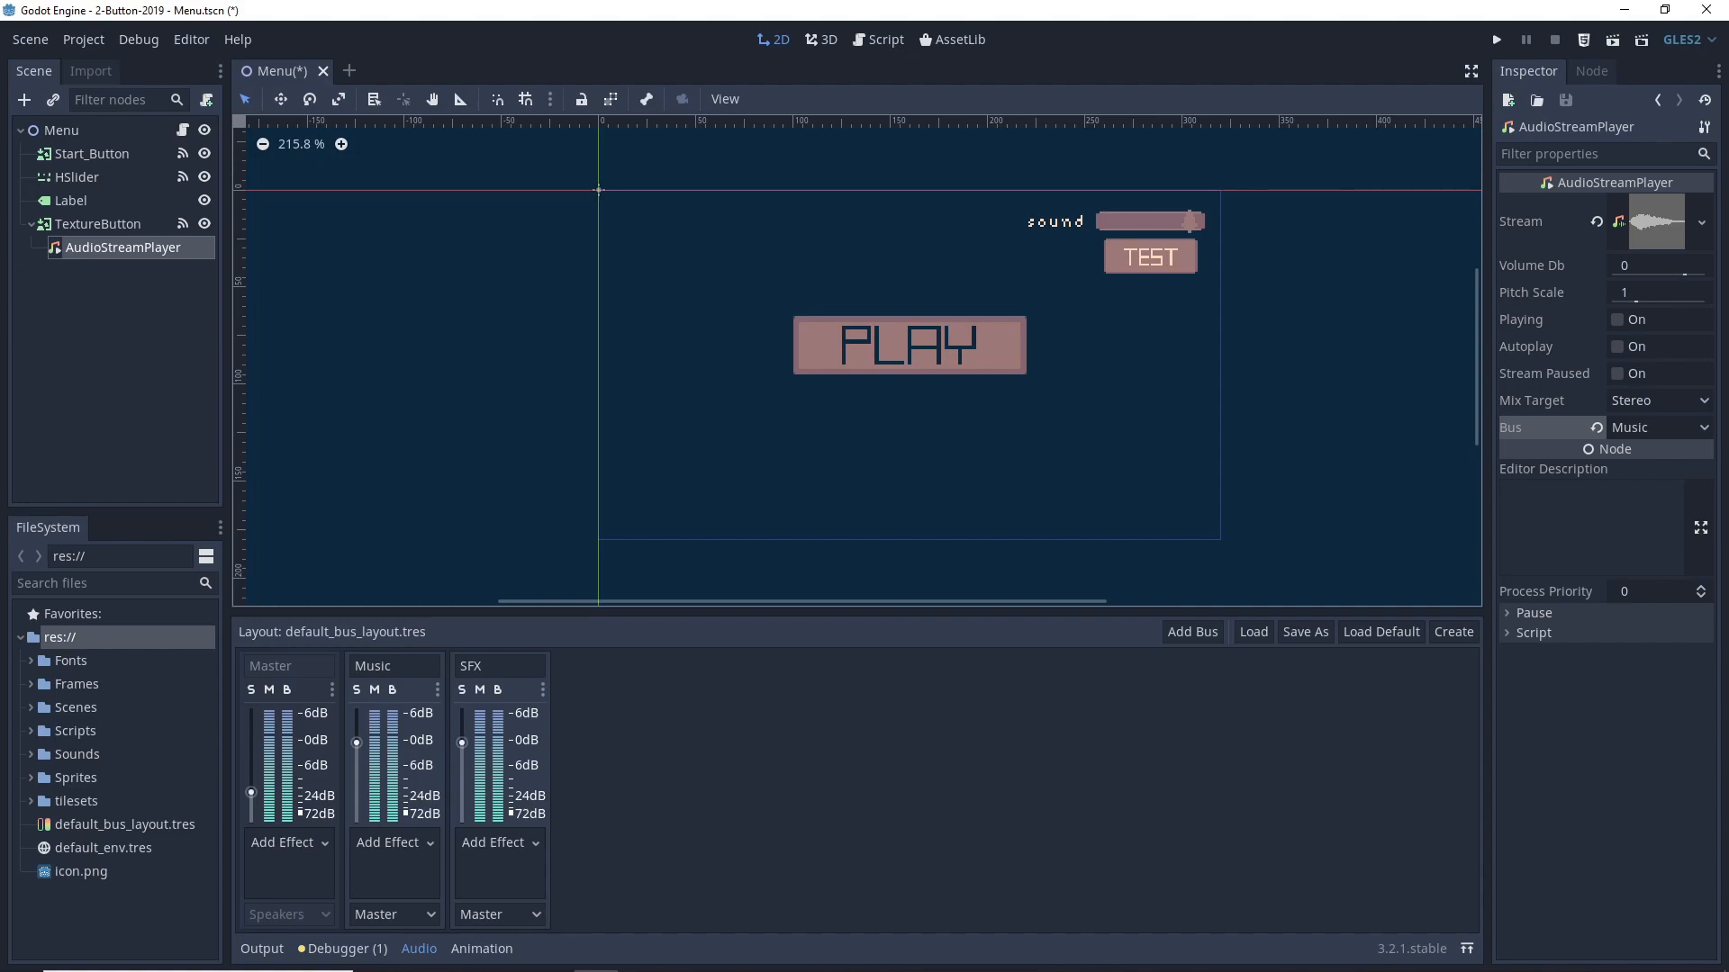
click(1657, 426)
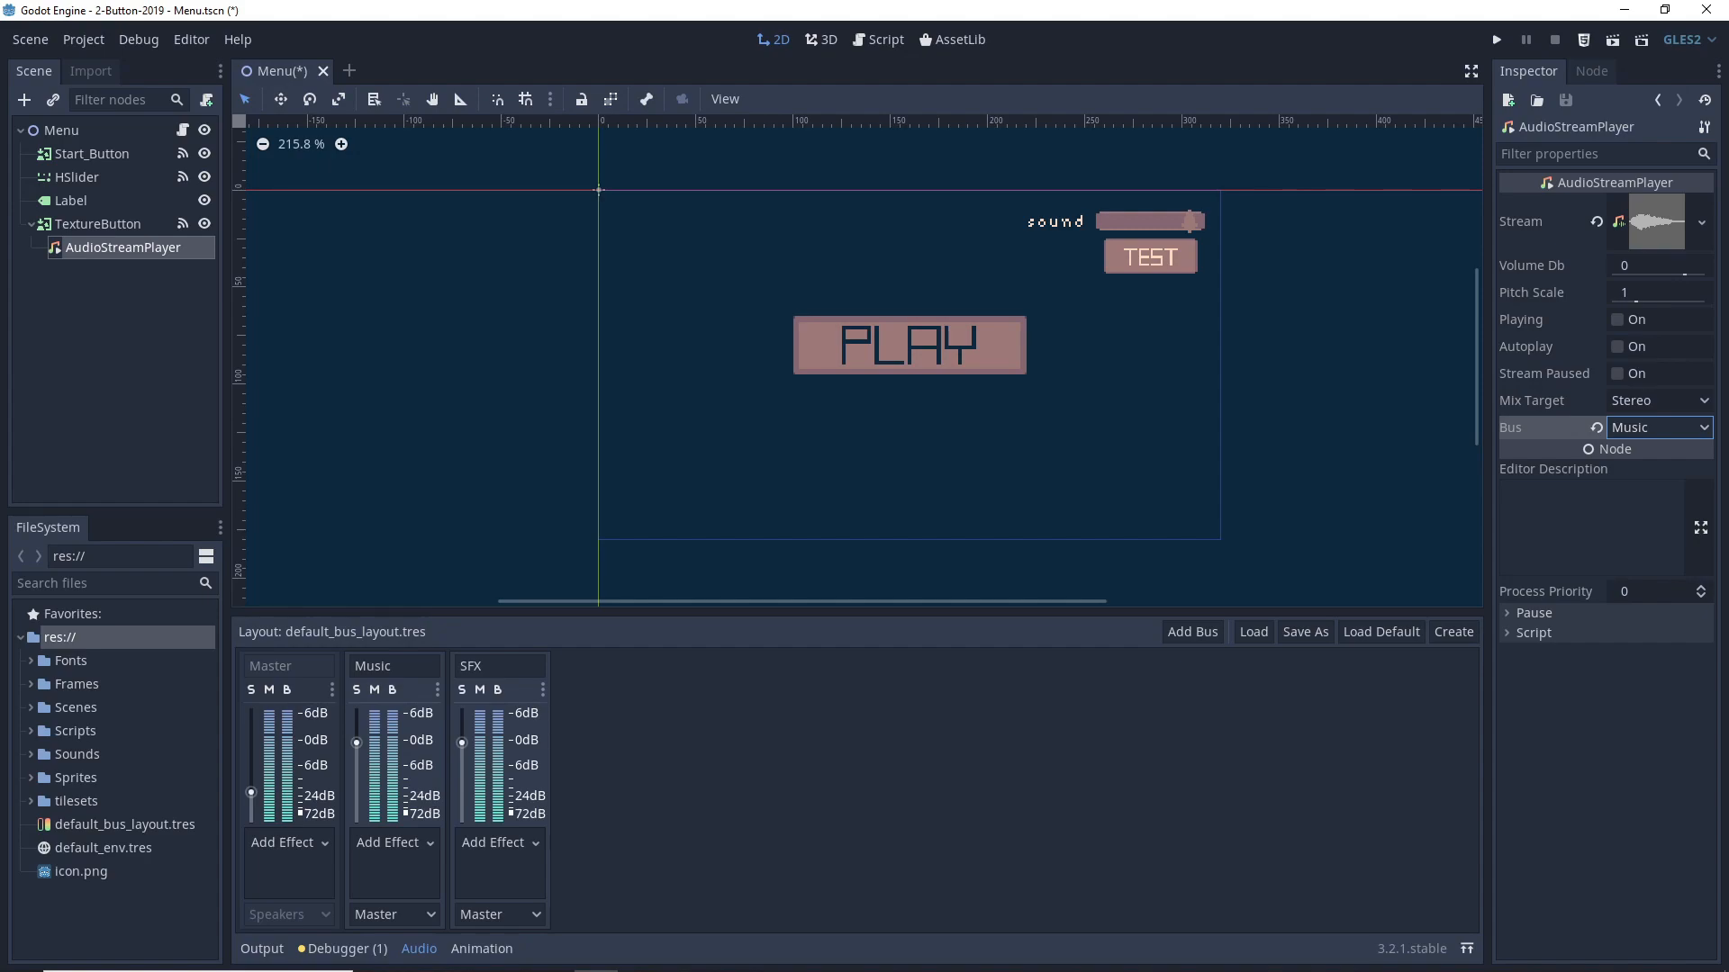